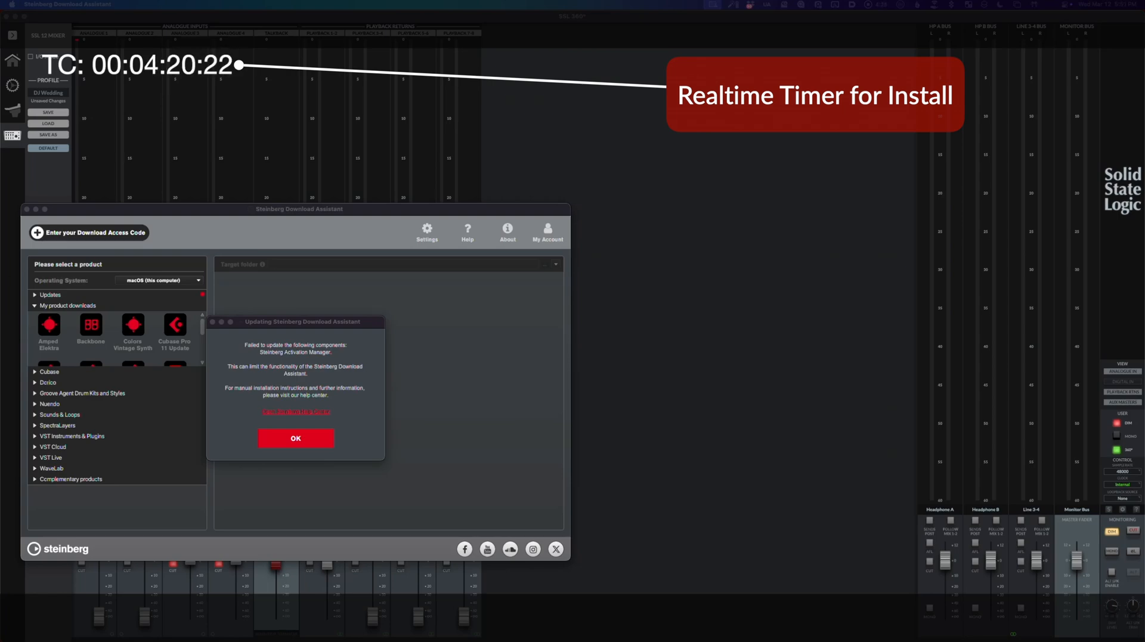
Step: Dismiss the failed-update notice and accept the Cubase 14 installer license to continue
{"action": "left_click", "coordinate": [296, 438]}
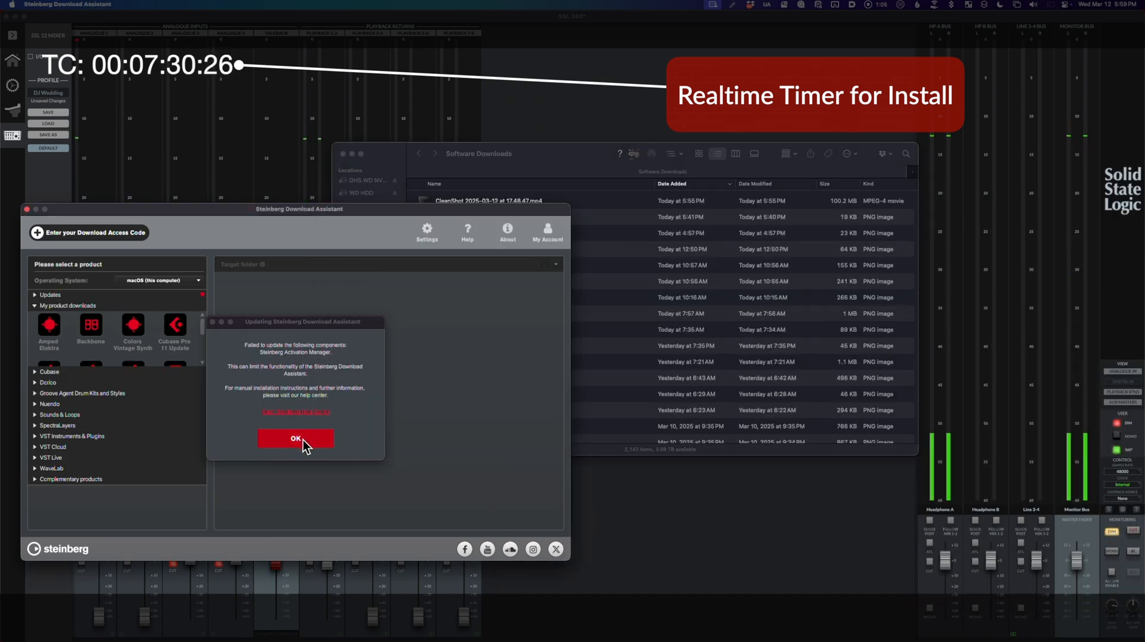
{"action": "mouse_move", "coordinate": [295, 415]}
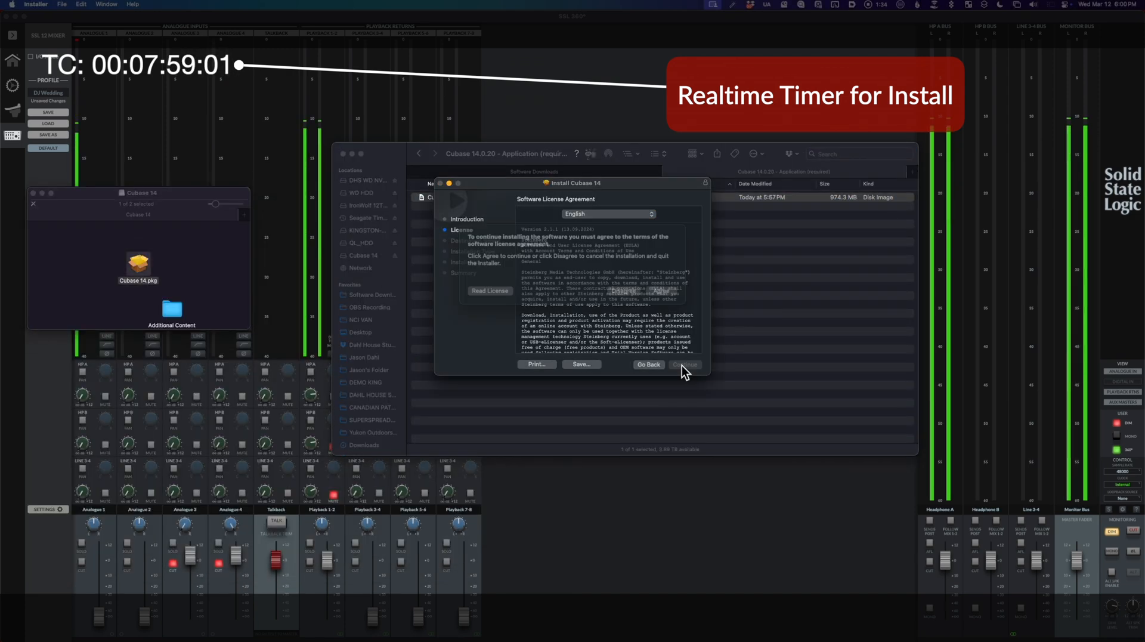
{"action": "left_click", "coordinate": [685, 364]}
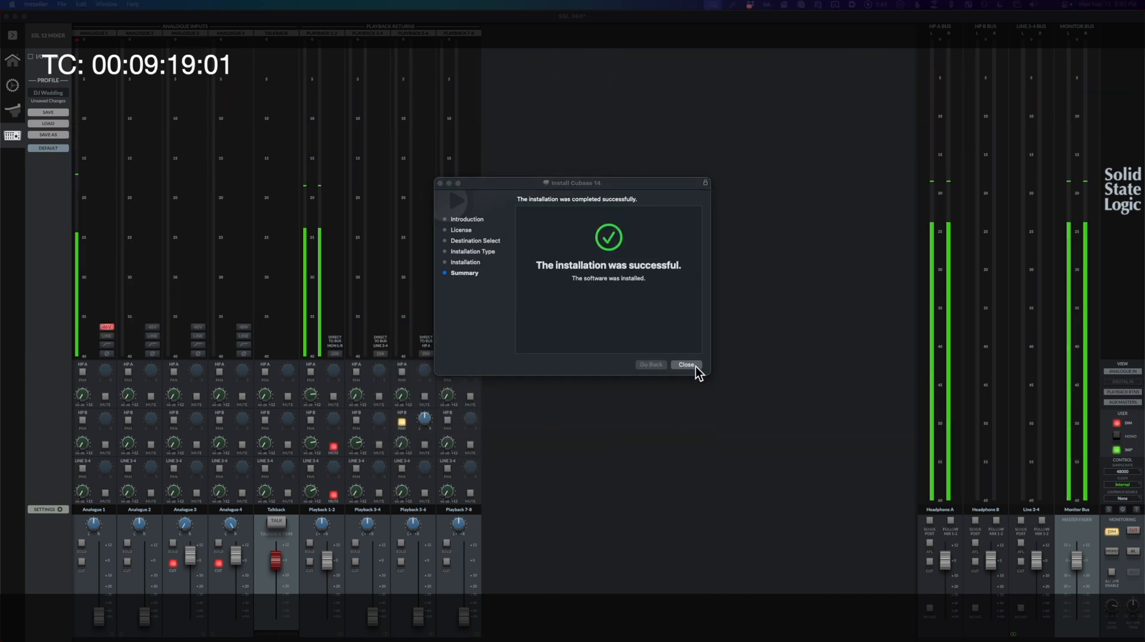
Step: Close the finished installer so Cubase Pro 14 can be launched with the rock session
{"action": "left_click", "coordinate": [685, 364]}
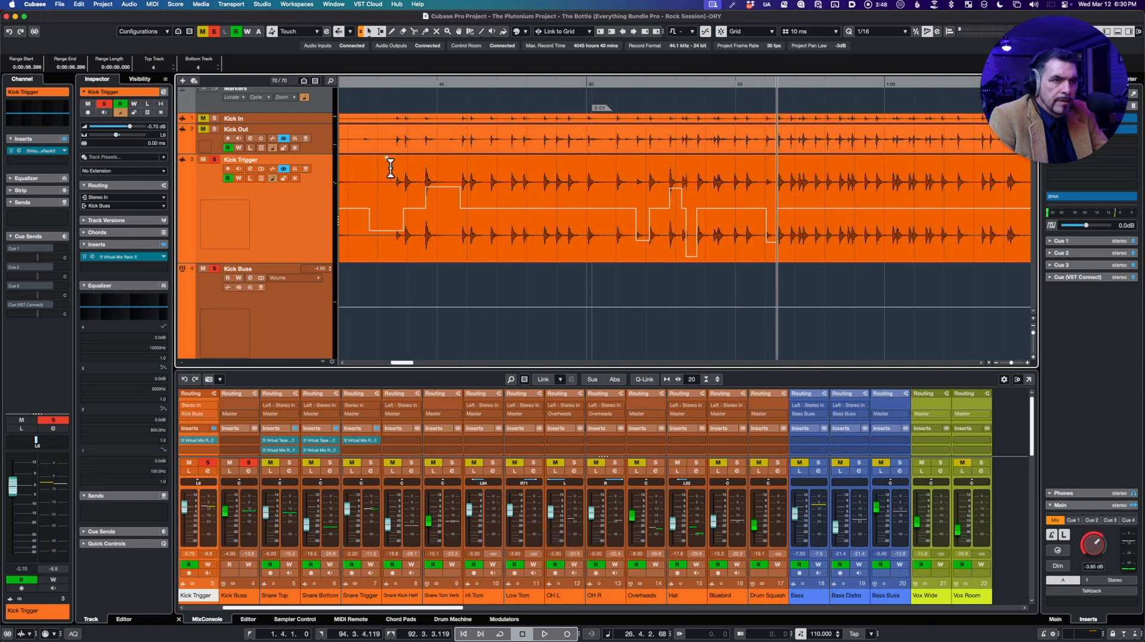
Step: Reshape a stretch of the Kick Trigger volume automation curve with the Draw tool
{"action": "left_click", "coordinate": [544, 633]}
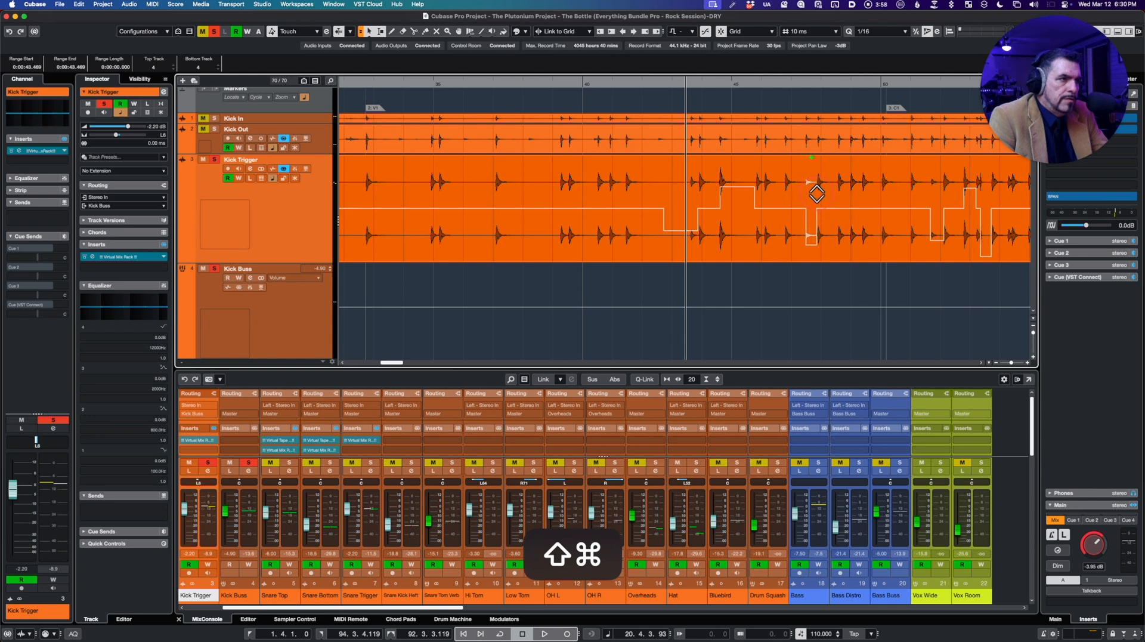
{"action": "left_click_drag", "start_coordinate": [816, 193], "coordinate": [795, 158]}
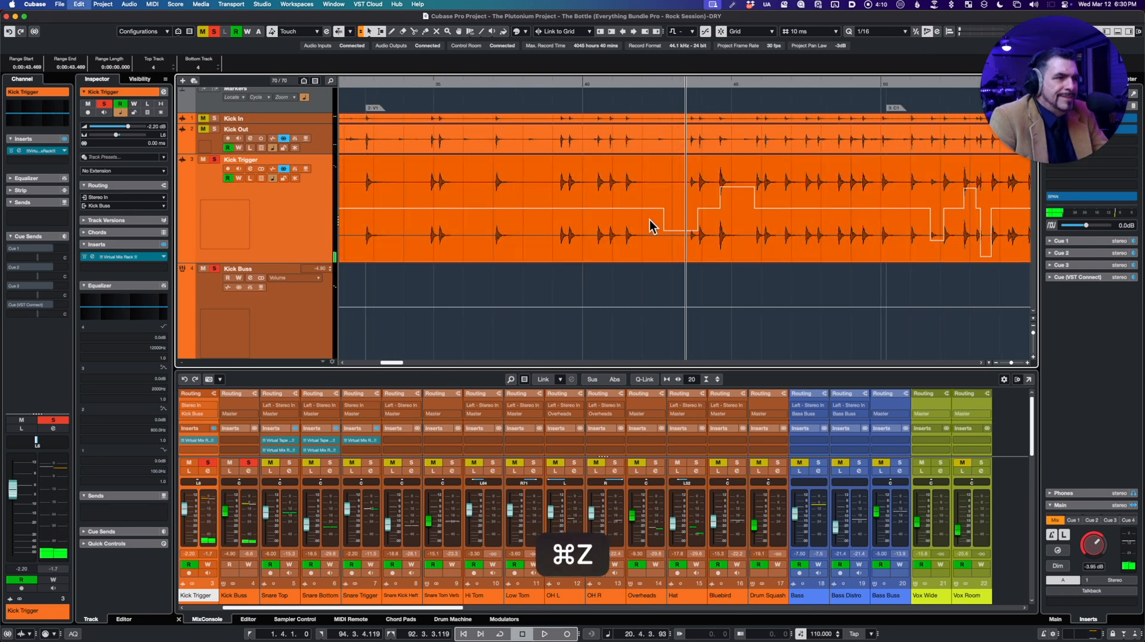
Step: Undo the stray edit and place the volume step at the kick hit near 47.5
{"action": "key", "text": "cmd+z"}
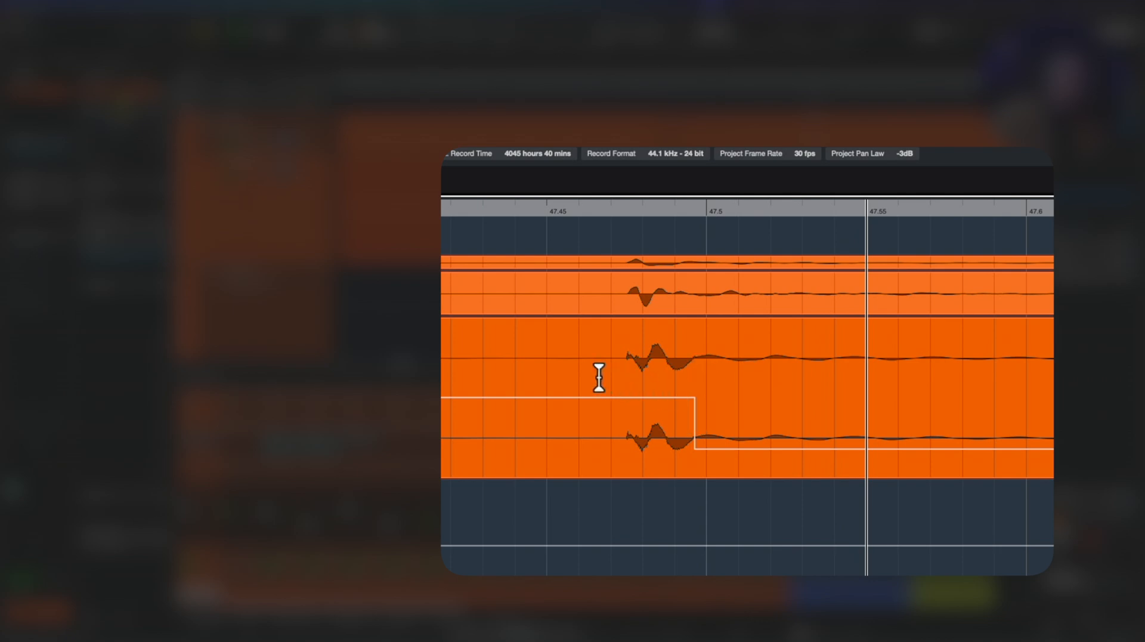
{"action": "mouse_move", "coordinate": [610, 409]}
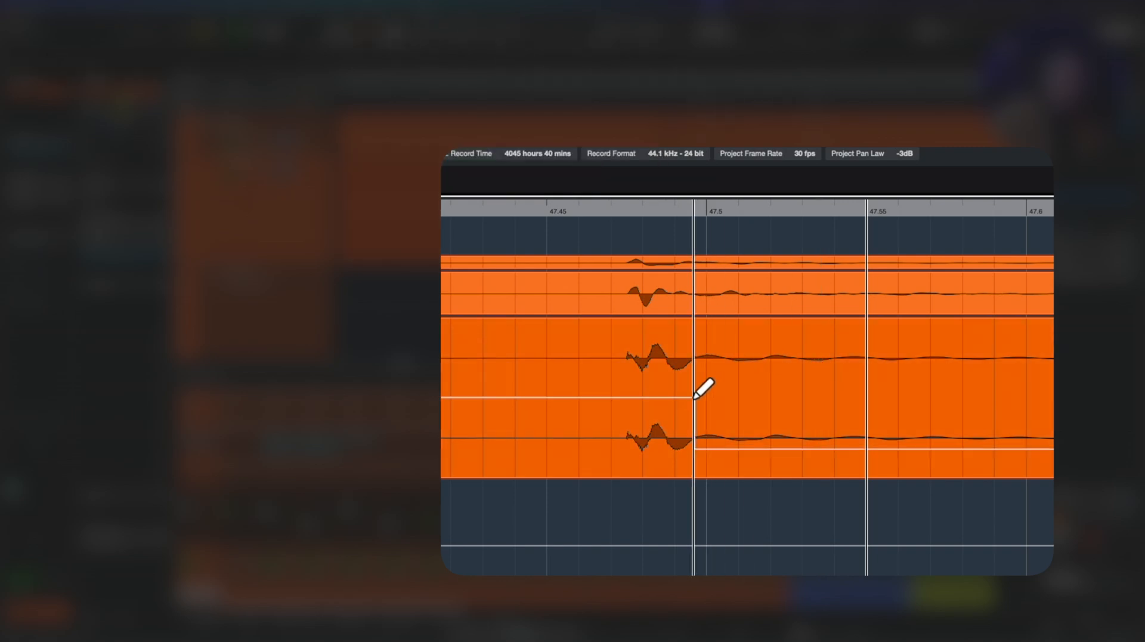
{"action": "left_click", "coordinate": [691, 398]}
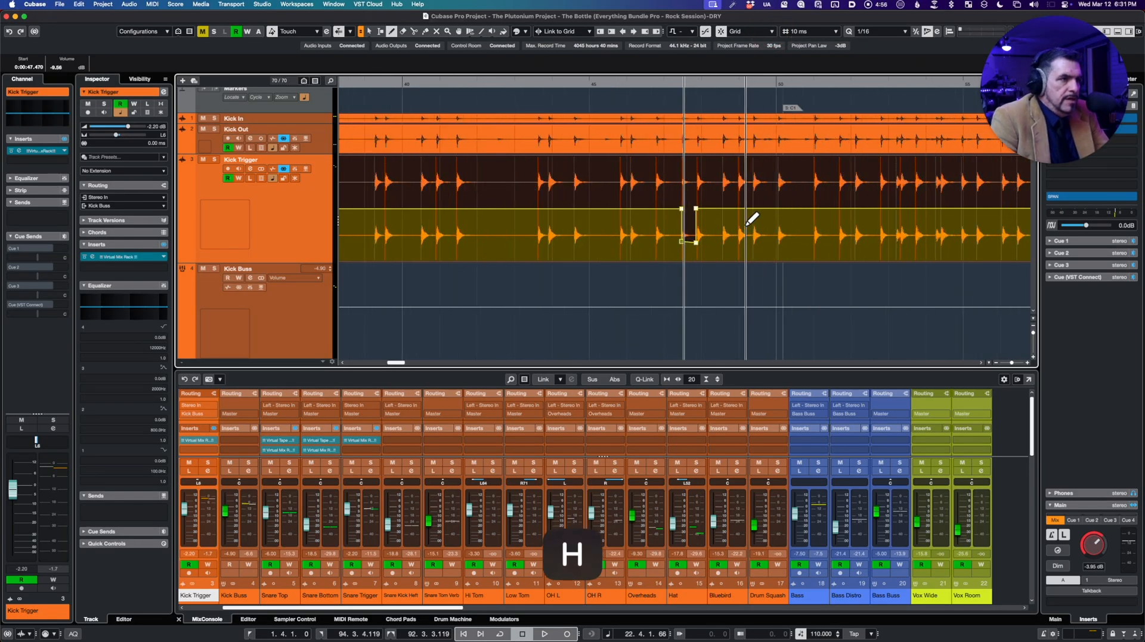
Step: Zoom in horizontally on the kick hits around bar 46
{"action": "key", "text": "cmd+z"}
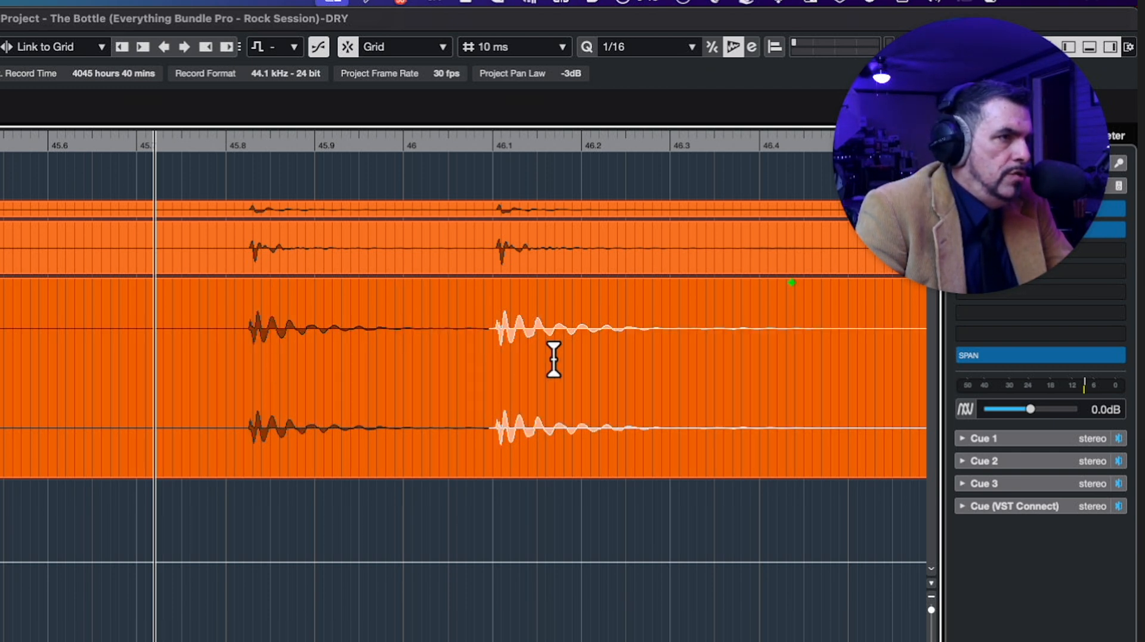
Step: Draw a volume dip under the kick hit from about 48.55 stretching to bar 49
{"action": "scroll", "scroll_direction": "right", "scroll_amount": 3}
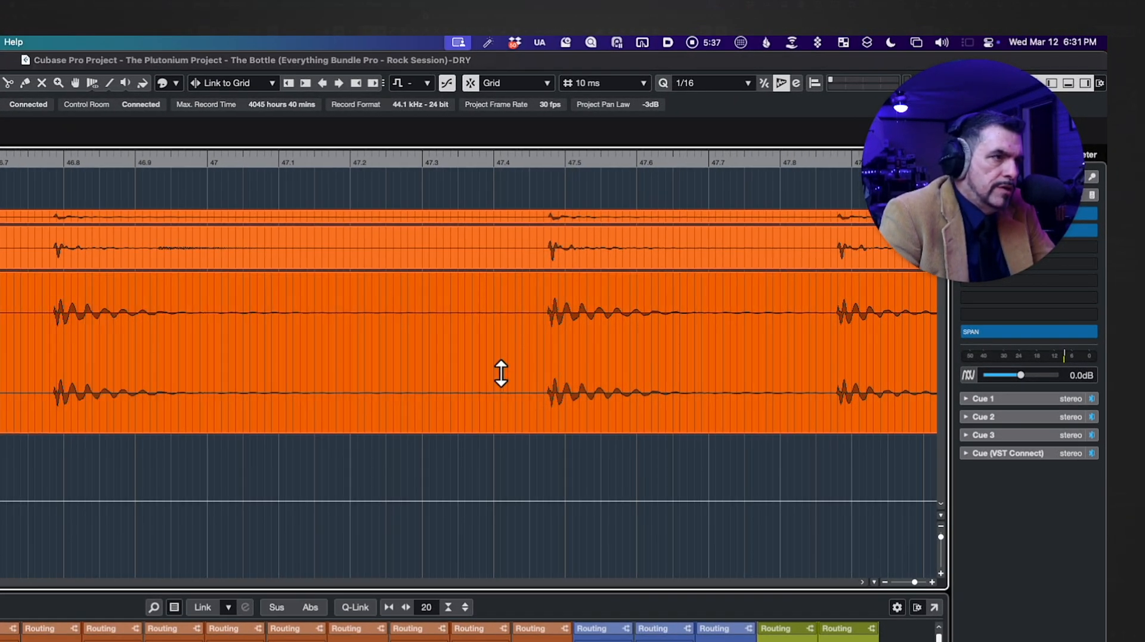
{"action": "left_click", "coordinate": [592, 301]}
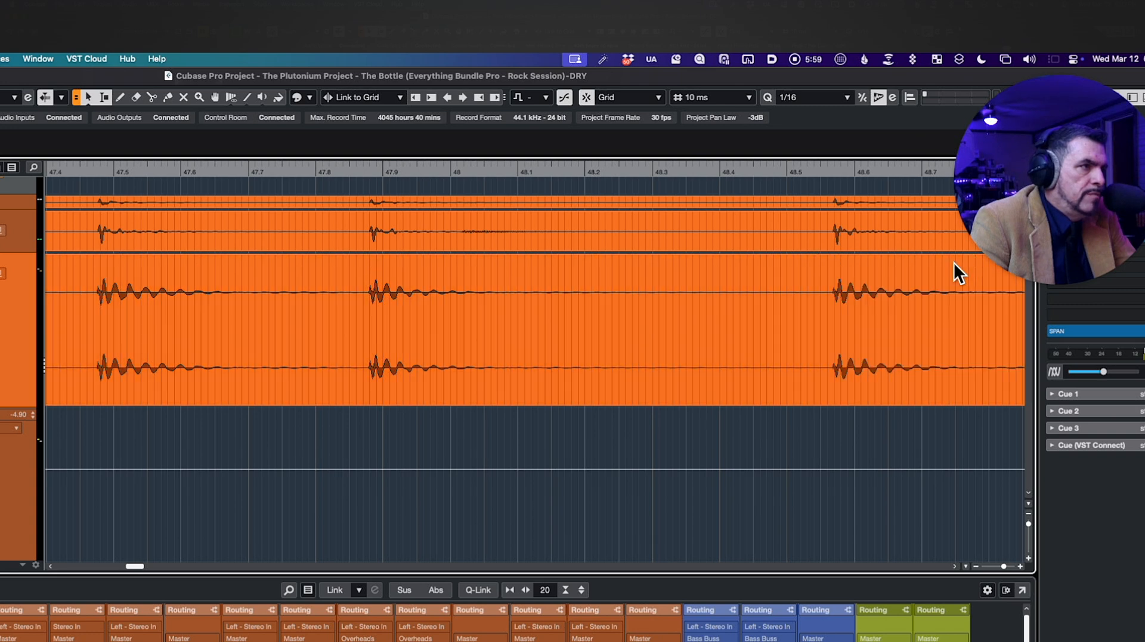
{"action": "mouse_move", "coordinate": [978, 278]}
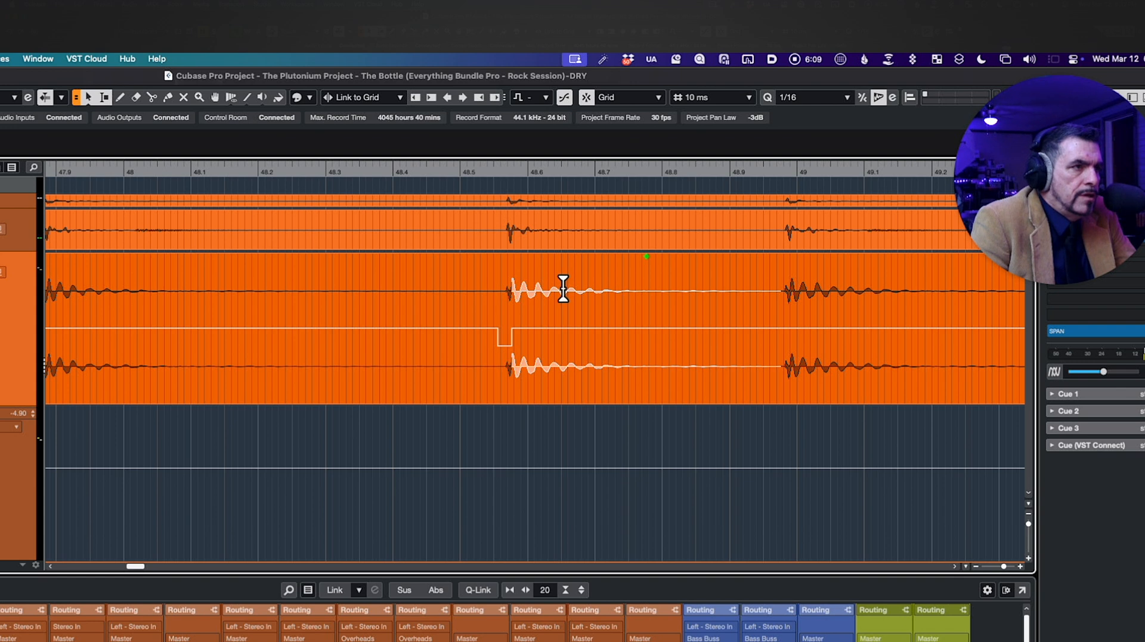
{"action": "mouse_move", "coordinate": [571, 248]}
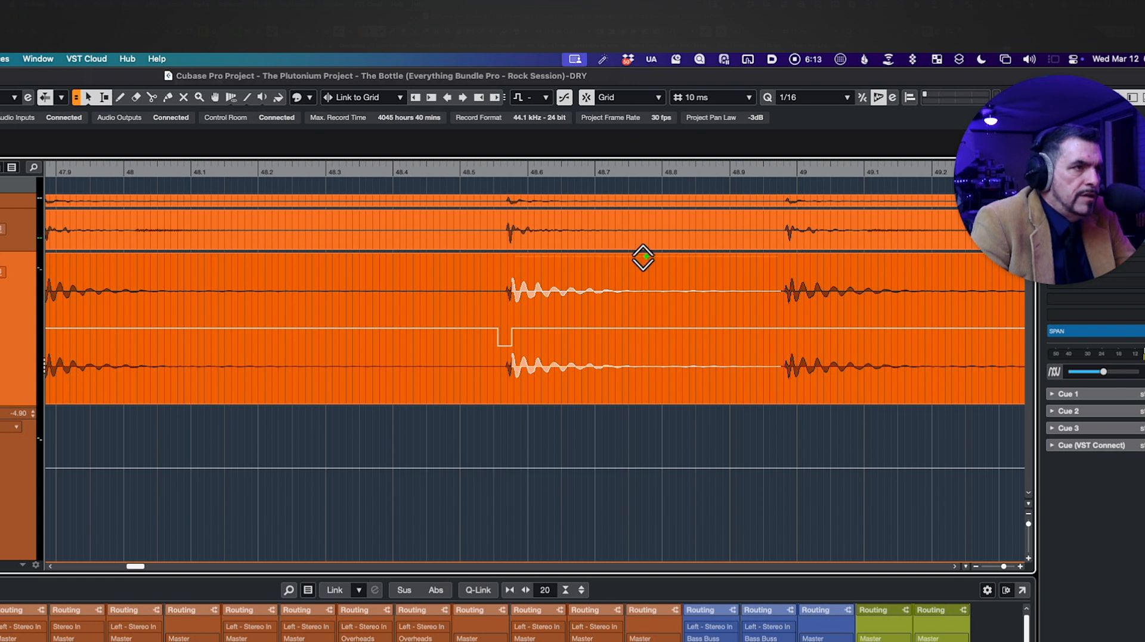
{"action": "left_click_drag", "start_coordinate": [643, 258], "coordinate": [647, 293]}
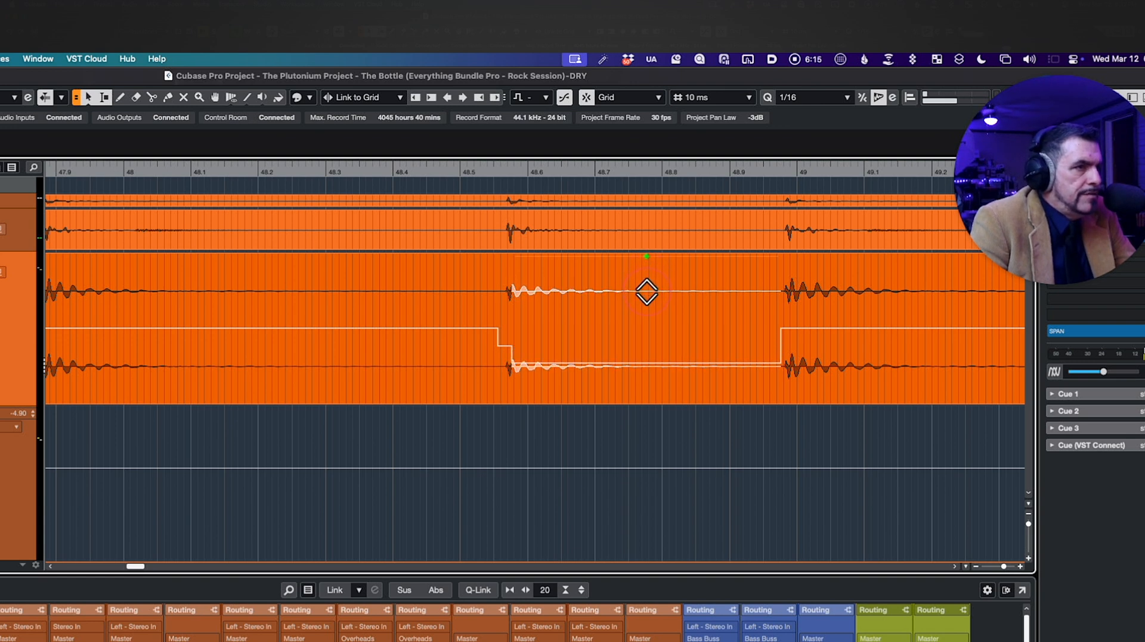
{"action": "left_click_drag", "start_coordinate": [645, 292], "coordinate": [646, 275]}
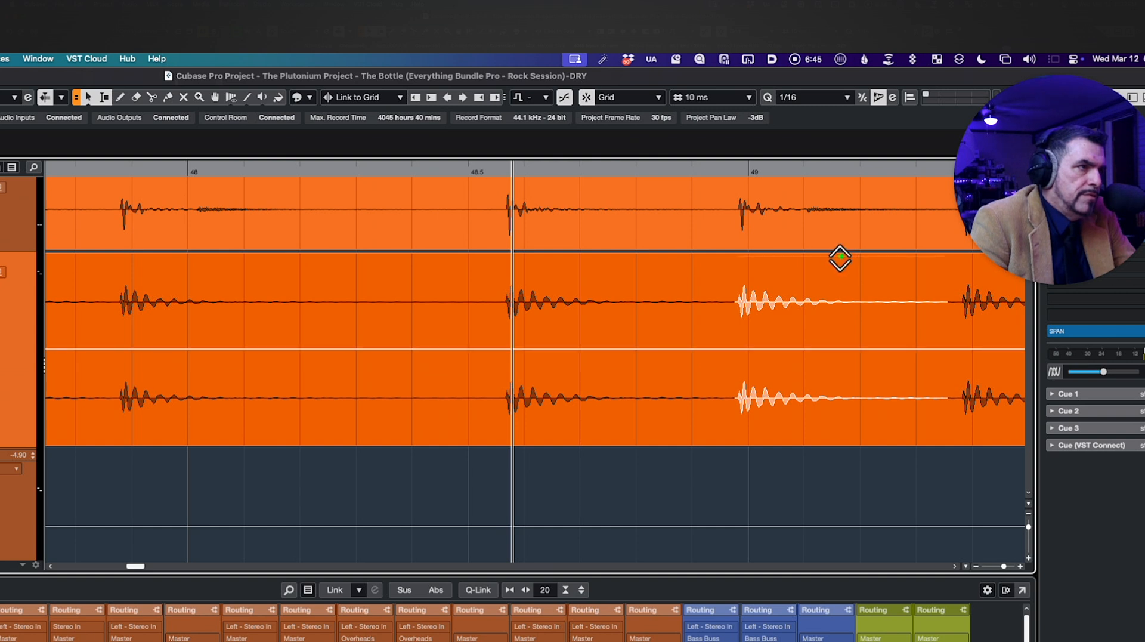
Step: Draw further volume dips under the kick hits at 49 and near 49.4
{"action": "left_click_drag", "start_coordinate": [840, 258], "coordinate": [845, 302]}
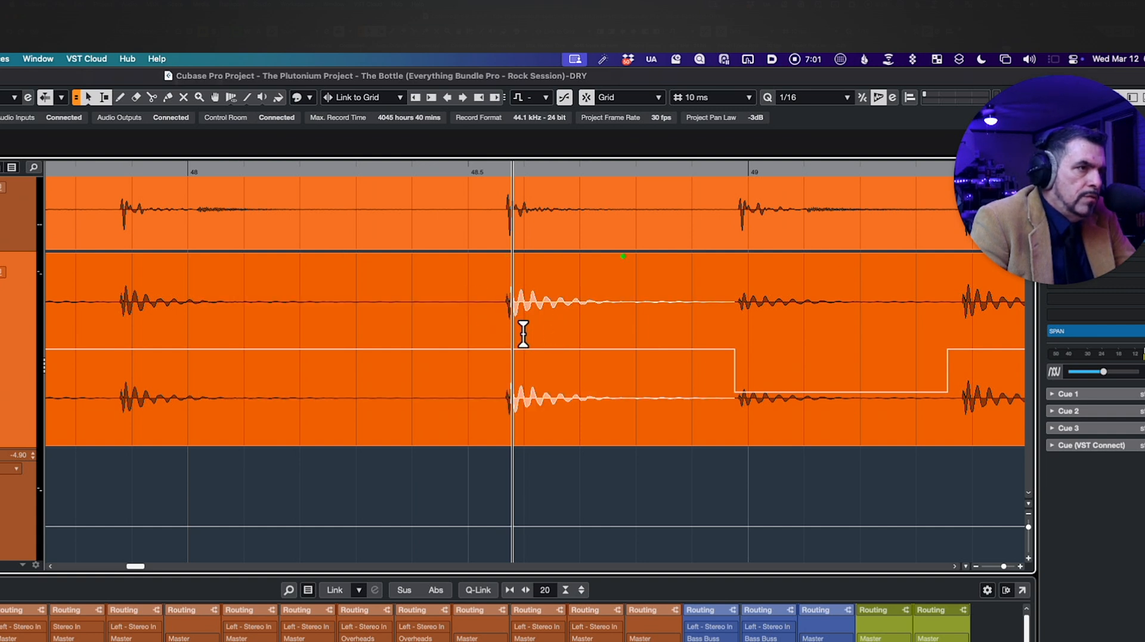
{"action": "mouse_move", "coordinate": [559, 334]}
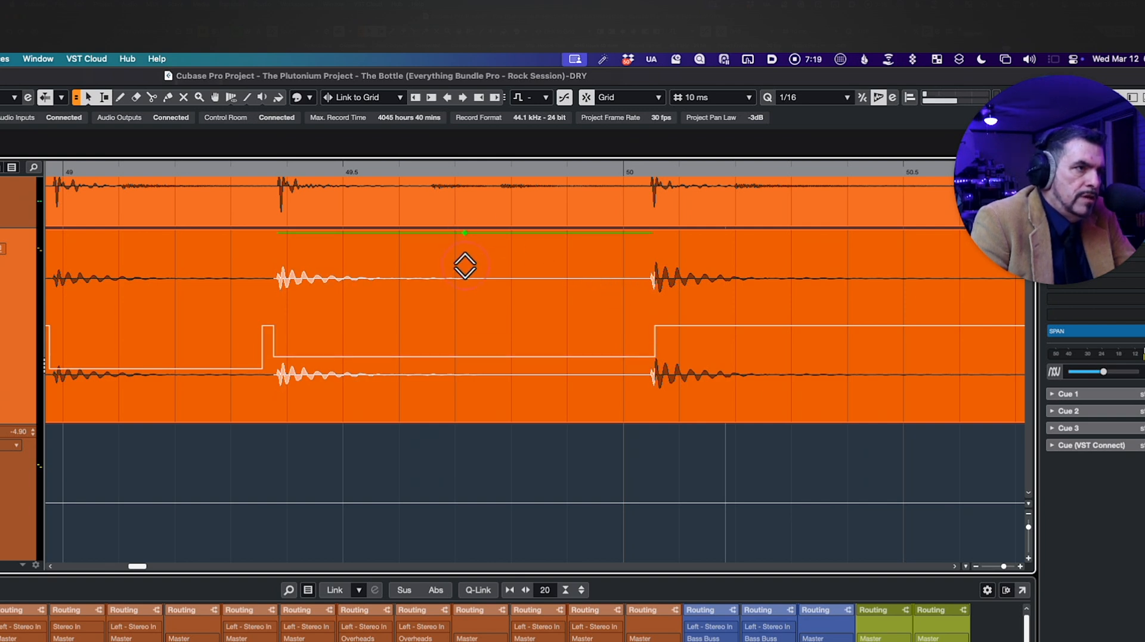
{"action": "left_click_drag", "start_coordinate": [465, 265], "coordinate": [465, 221]}
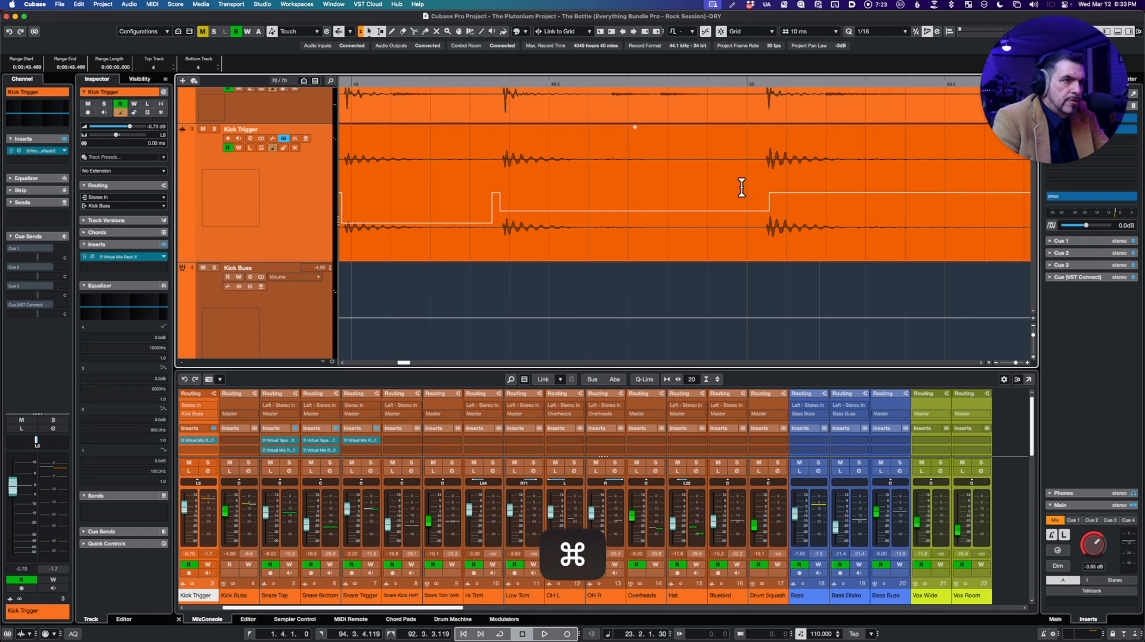
{"action": "key", "text": "cmd+z"}
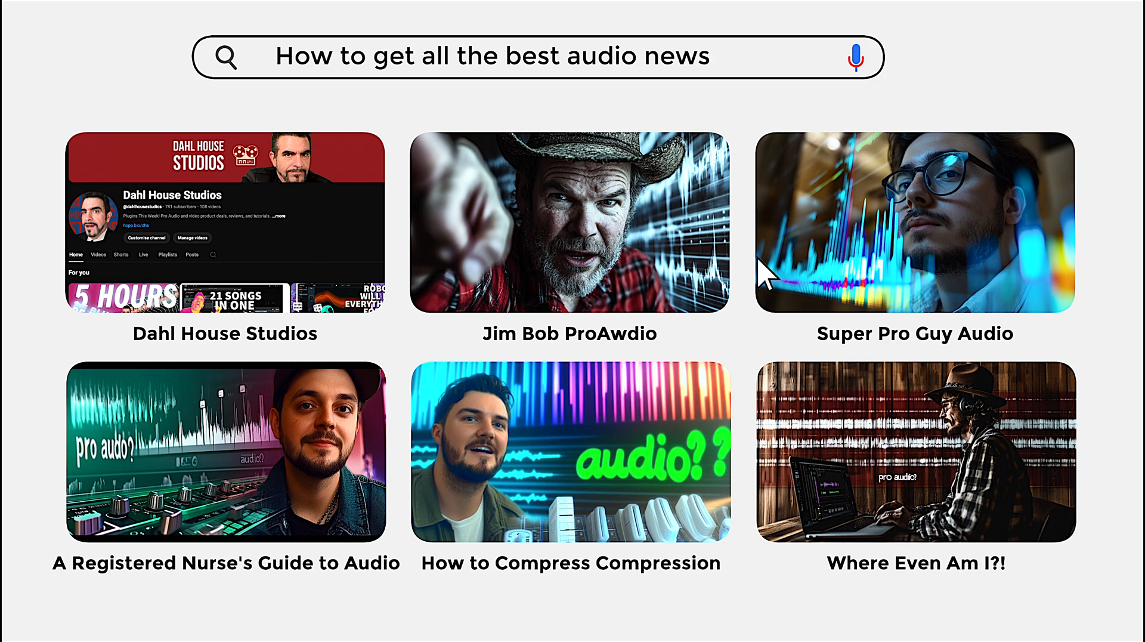
Step: Open the Dahl House Studios YouTube channel and subscribe to it
{"action": "left_click", "coordinate": [226, 223]}
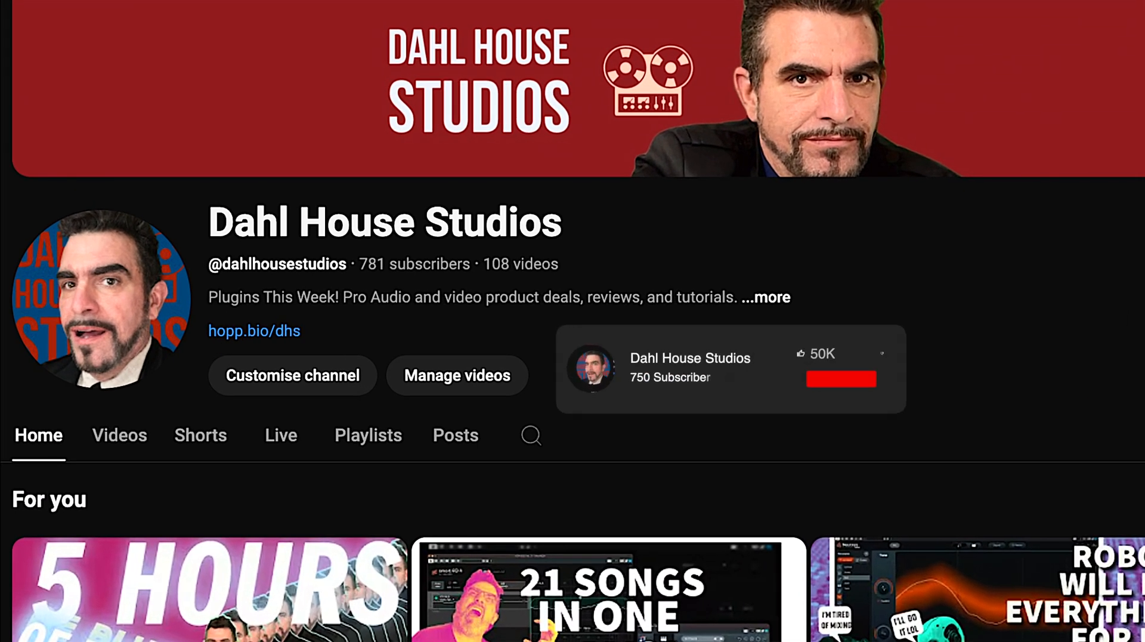
{"action": "left_click", "coordinate": [840, 378]}
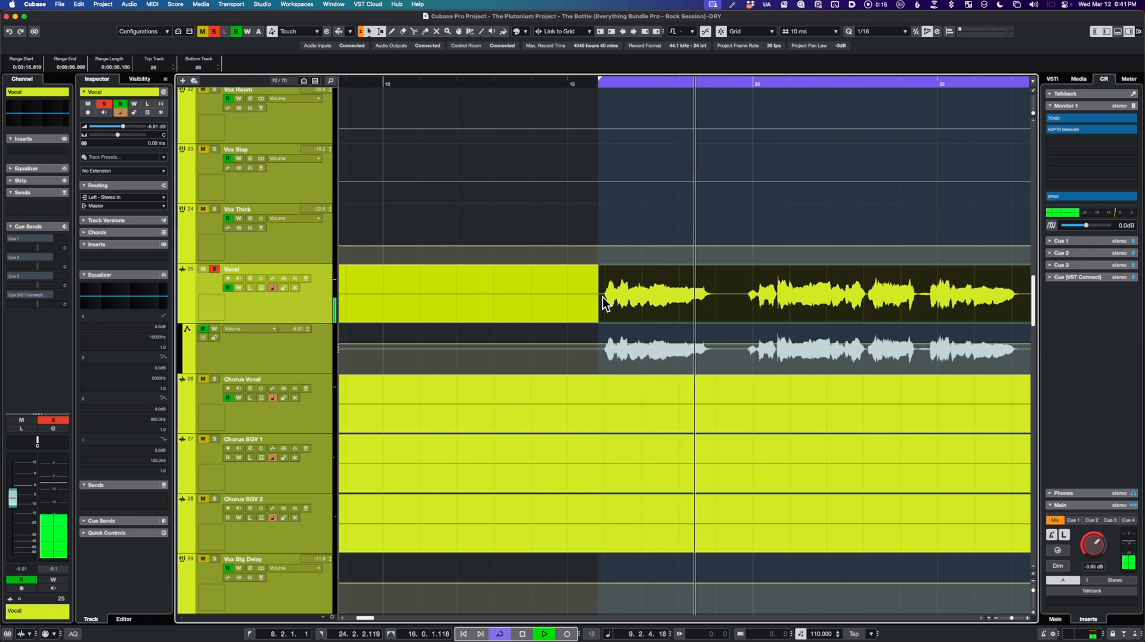
Step: Split the Vocal phrase into short separate events and select the first piece
{"action": "left_click", "coordinate": [522, 633]}
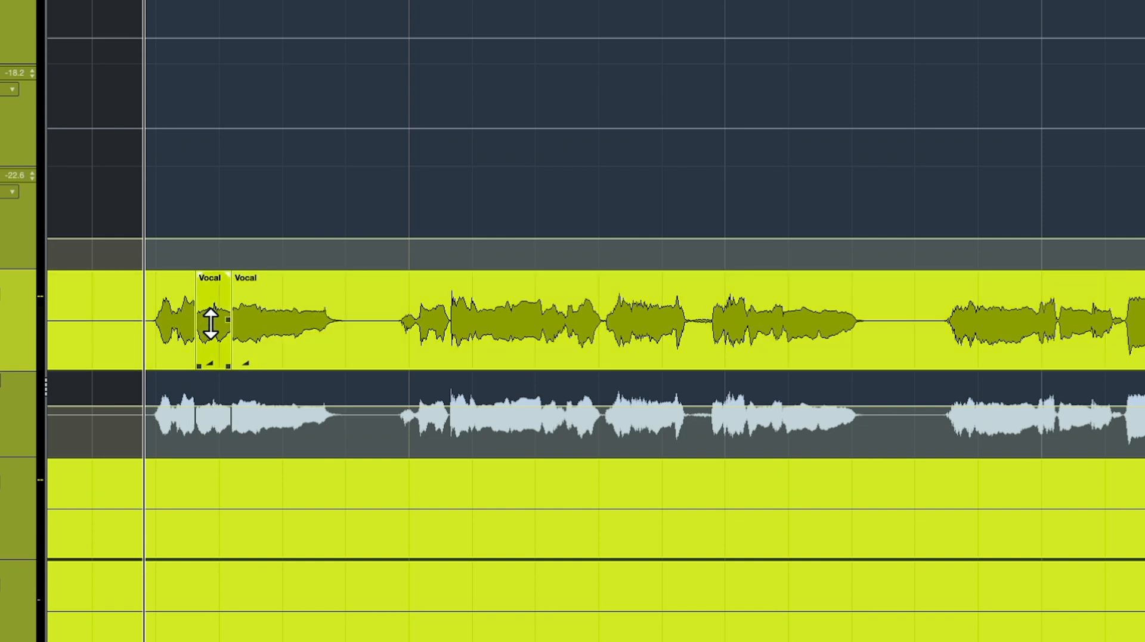
{"action": "left_click", "coordinate": [274, 321]}
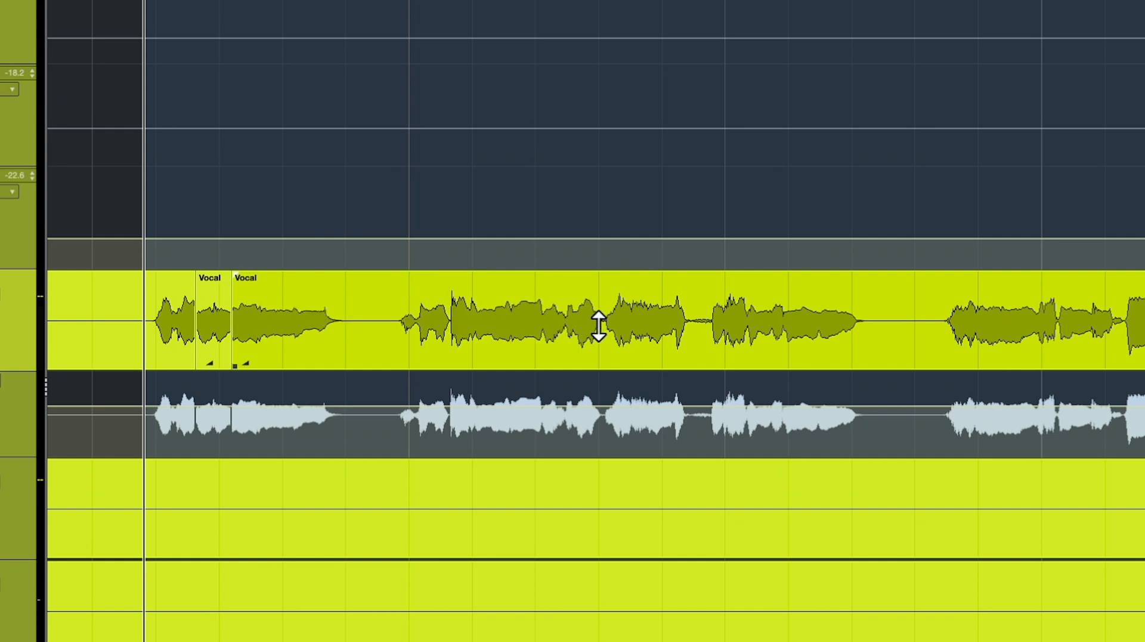
{"action": "left_click", "coordinate": [782, 321]}
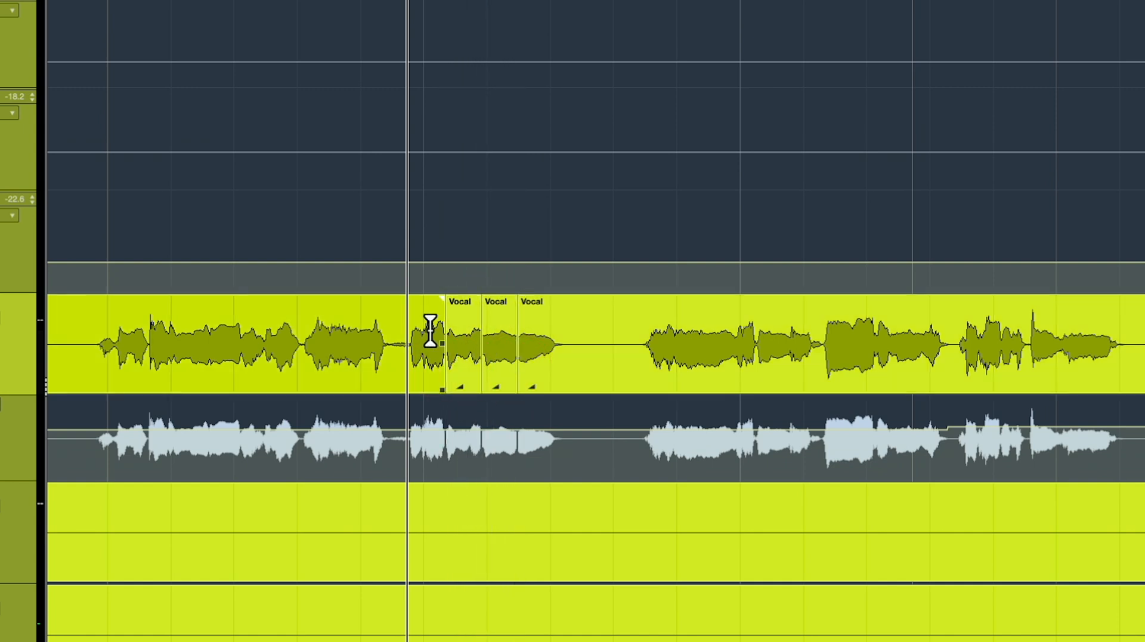
{"action": "left_click", "coordinate": [500, 343]}
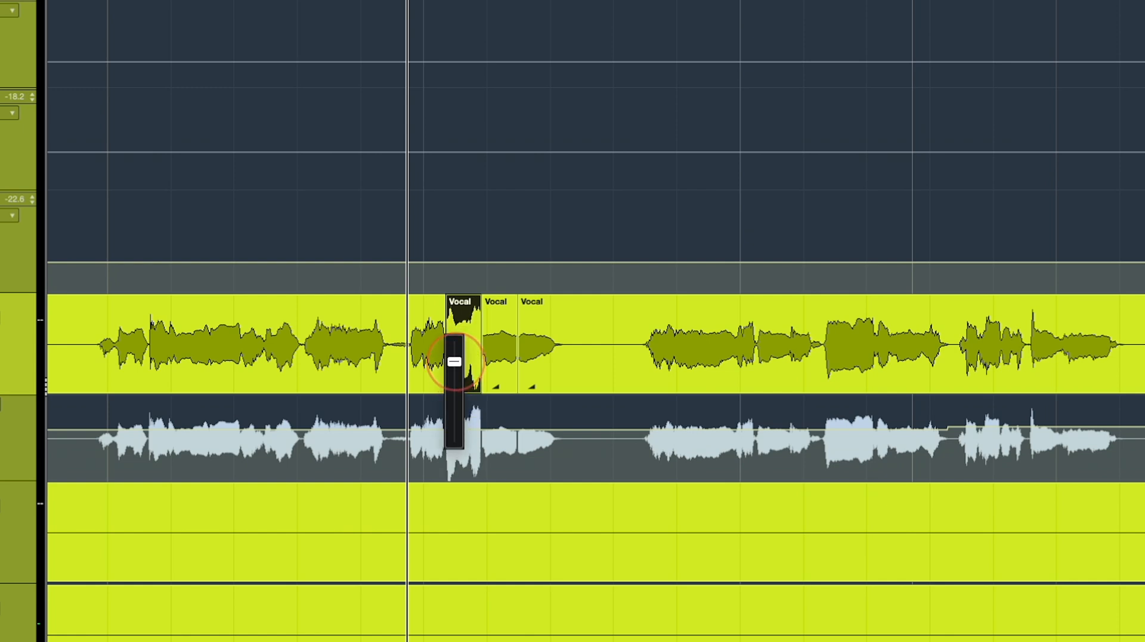
Step: Raise the event volume of the first two short vocal pieces
{"action": "left_click_drag", "start_coordinate": [453, 360], "coordinate": [454, 368]}
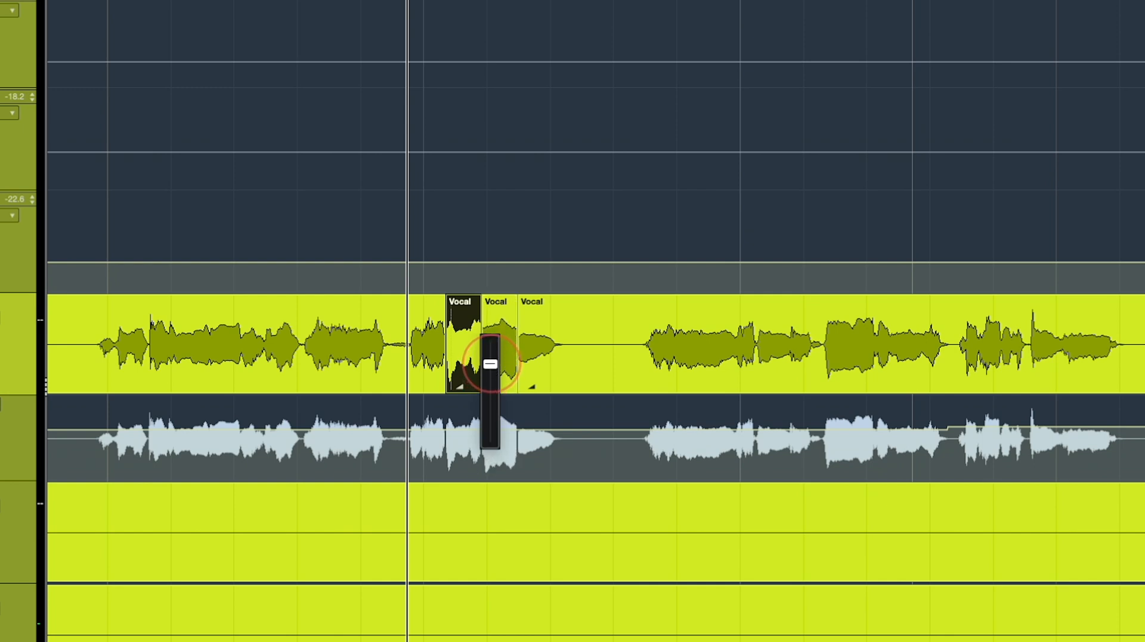
{"action": "left_click_drag", "start_coordinate": [489, 365], "coordinate": [526, 365]}
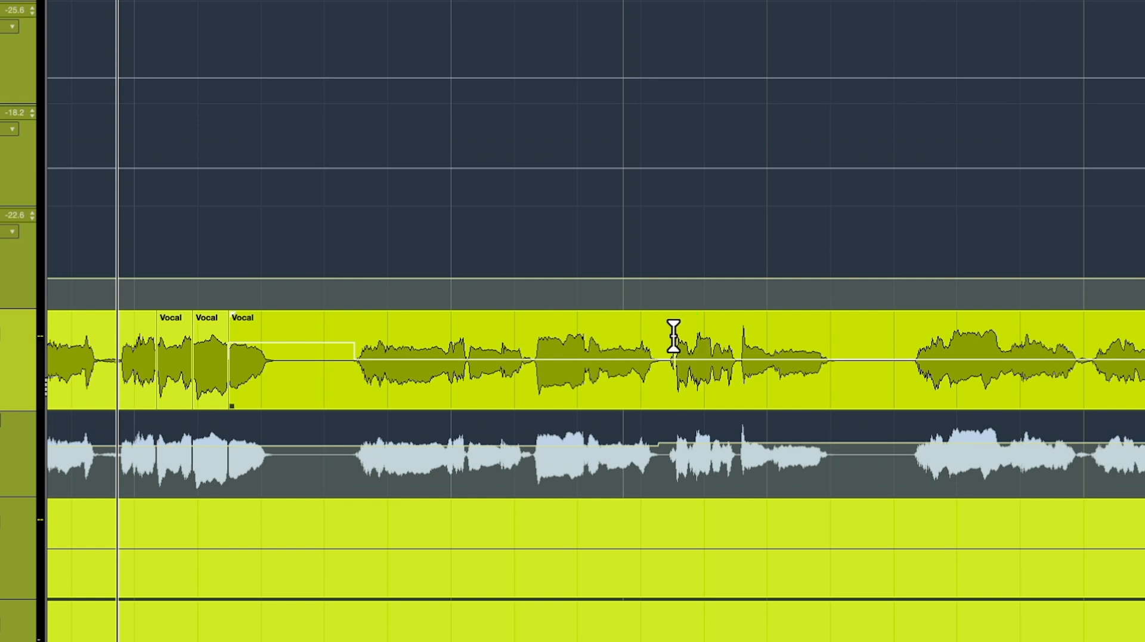
{"action": "mouse_move", "coordinate": [668, 332]}
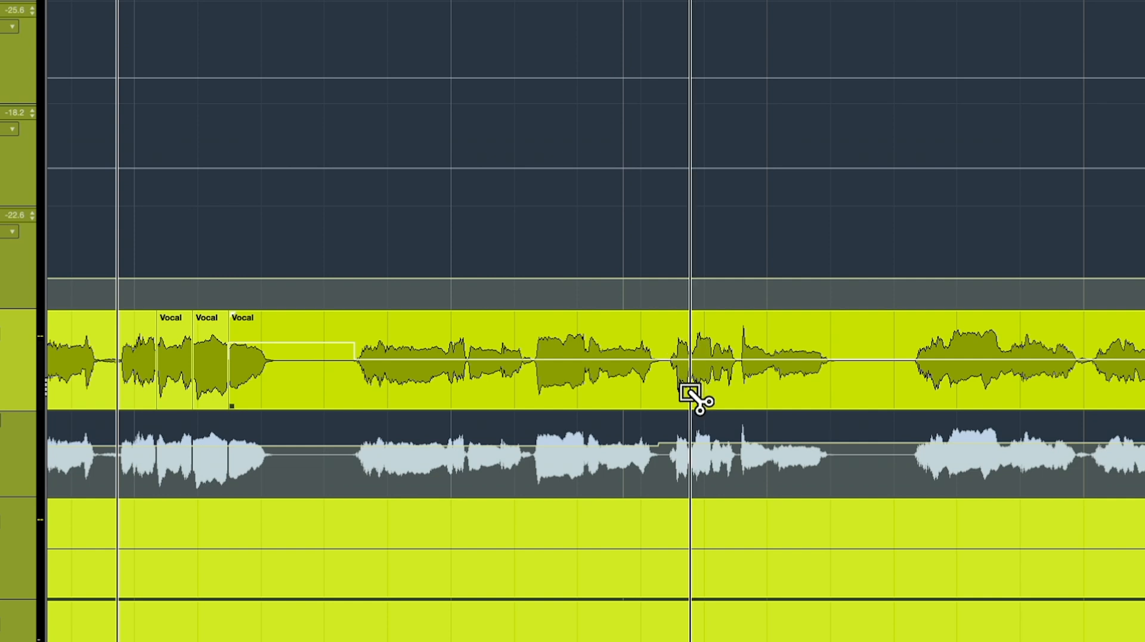
Step: Cut the Vocal event where the later phrase begins
{"action": "left_click", "coordinate": [687, 400]}
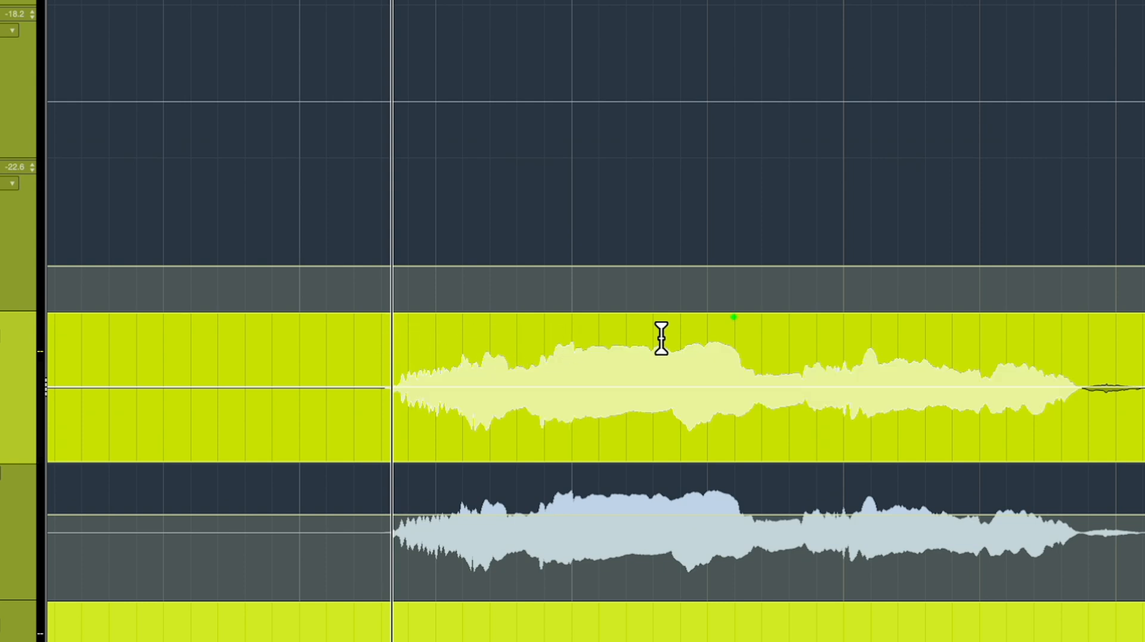
{"action": "mouse_move", "coordinate": [733, 351]}
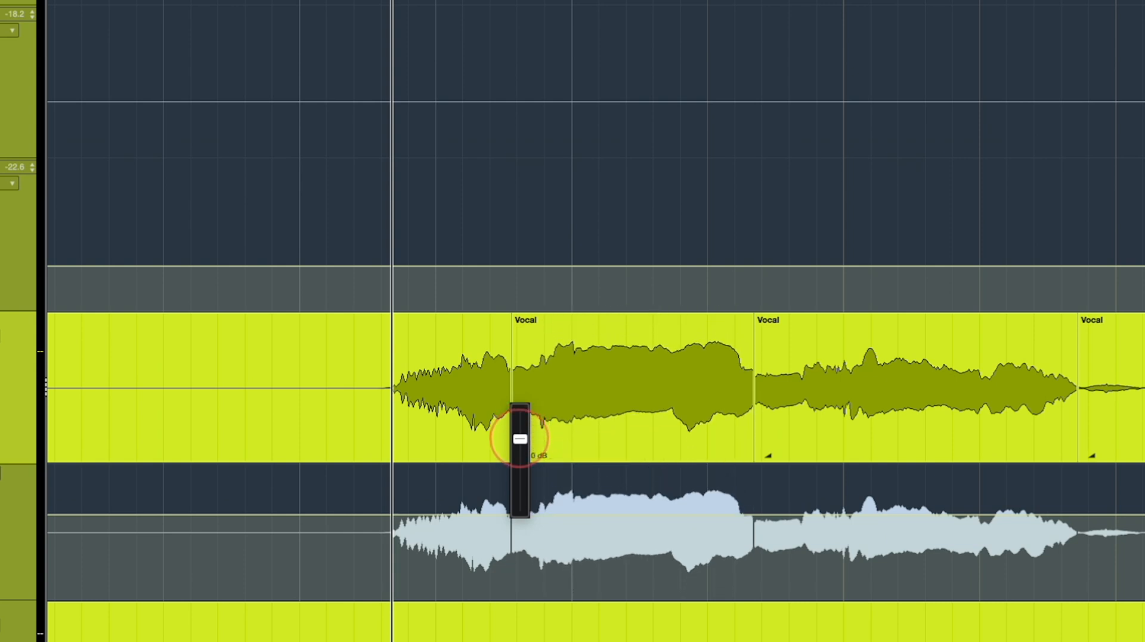
Step: Adjust the event volume of the first split piece of the long Vocal note
{"action": "left_click_drag", "start_coordinate": [519, 438], "coordinate": [519, 434]}
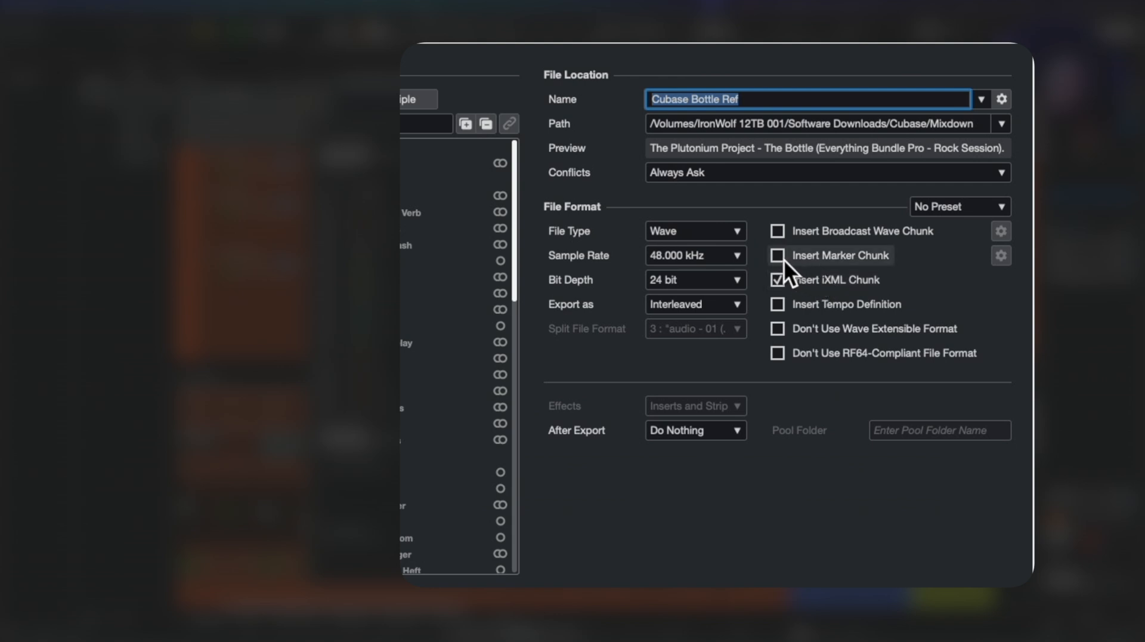
Step: Enable Insert Marker Chunk in Export Audio Mixdown with the Markers track selected for export
{"action": "left_click", "coordinate": [777, 255]}
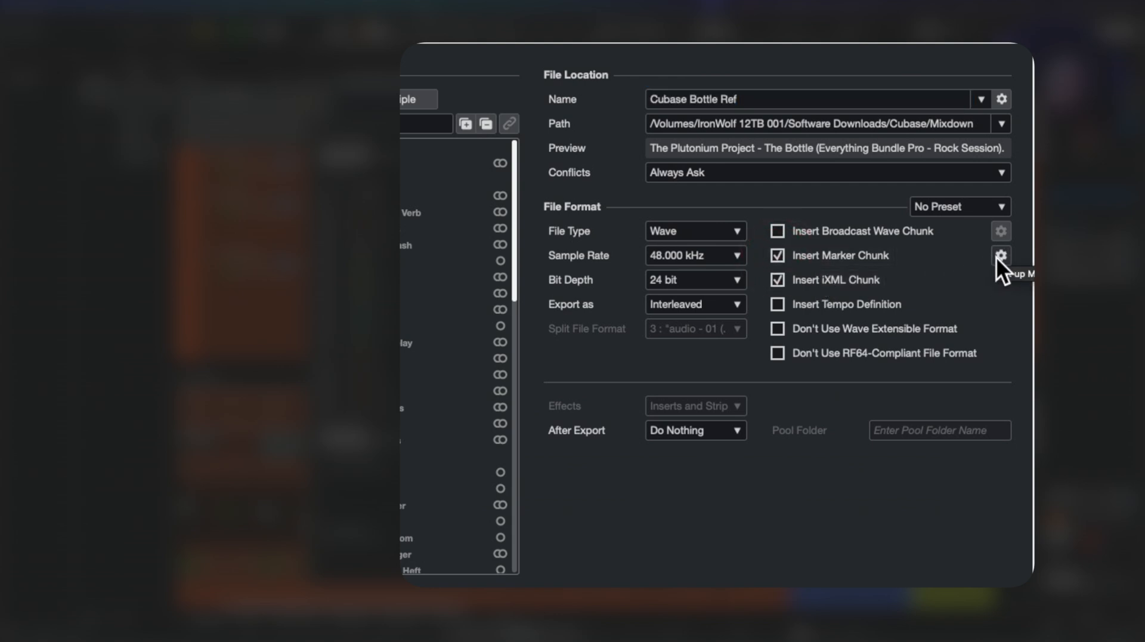
{"action": "left_click", "coordinate": [1001, 256]}
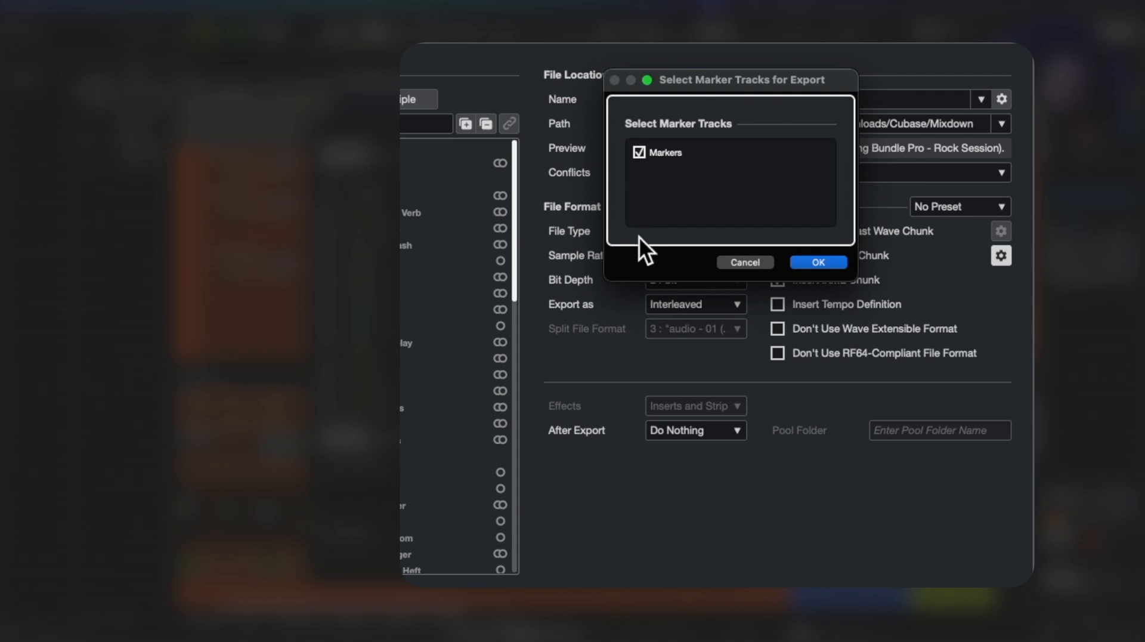
{"action": "mouse_move", "coordinate": [662, 176]}
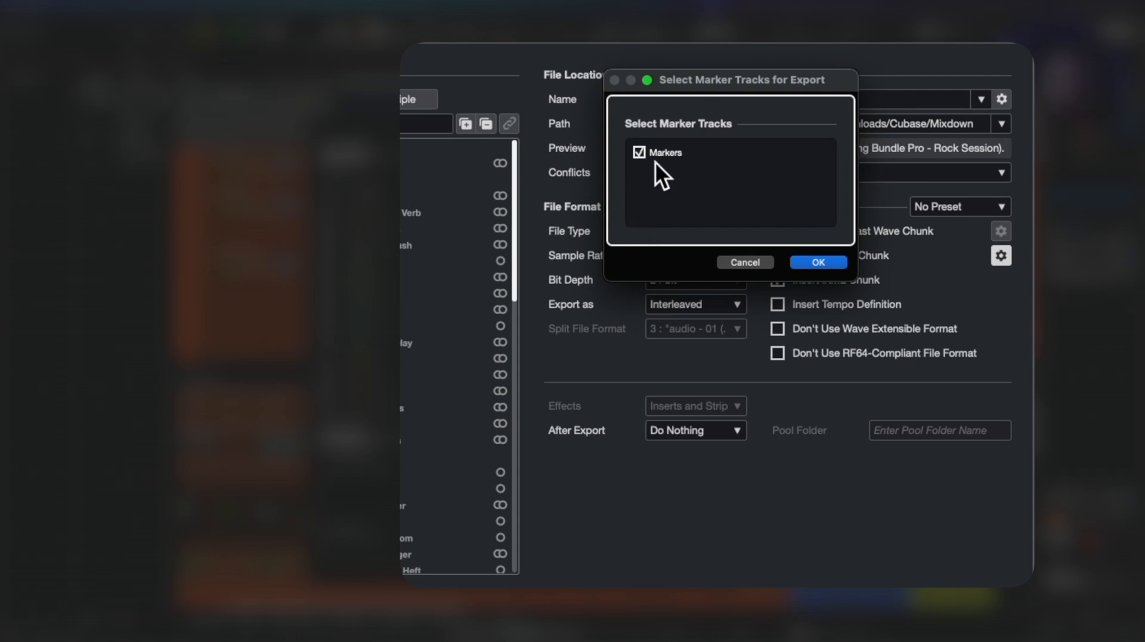
{"action": "left_click", "coordinate": [817, 263]}
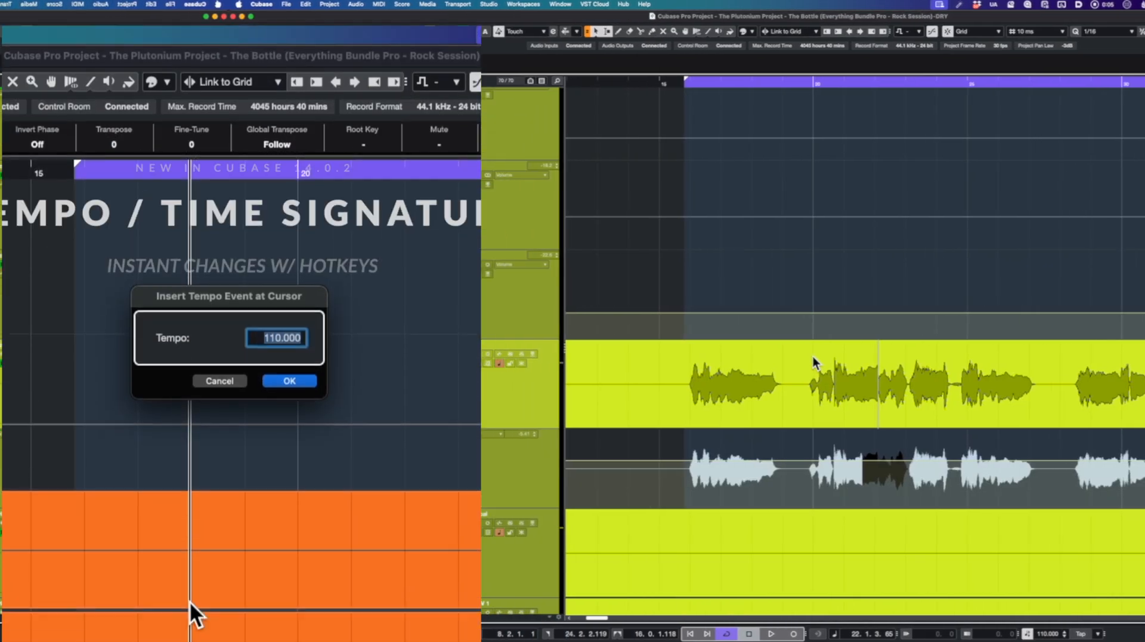
Step: Confirm a tempo event of 110.000 at the project cursor position
{"action": "left_click", "coordinate": [288, 381]}
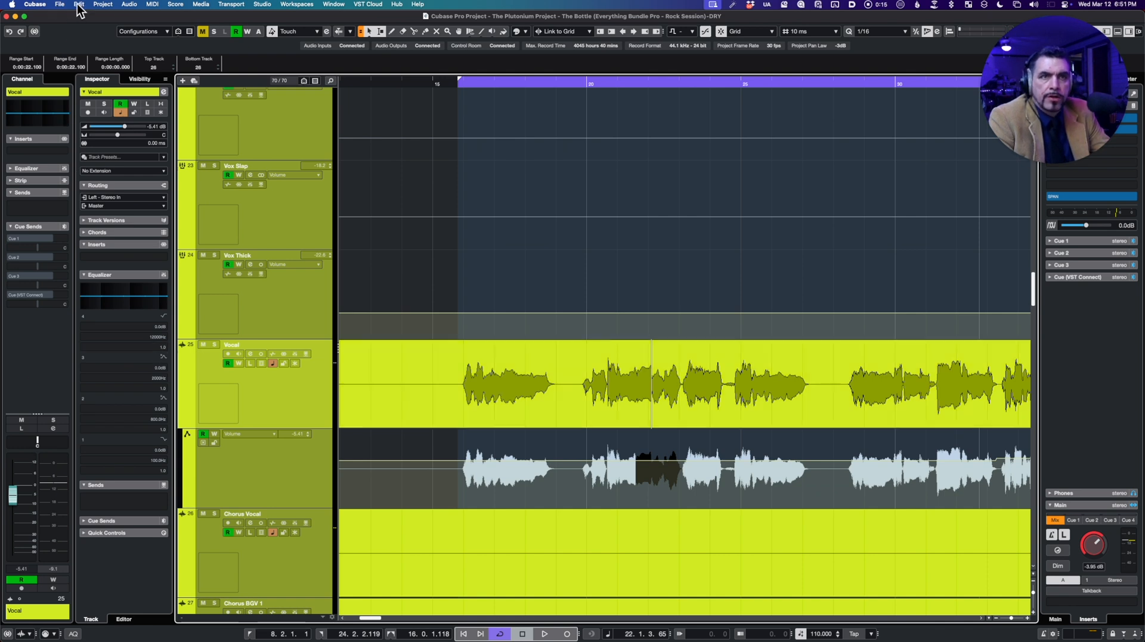
Step: Bring up the Key Commands settings filtered by the search term 'tempo'
{"action": "left_click", "coordinate": [78, 5]}
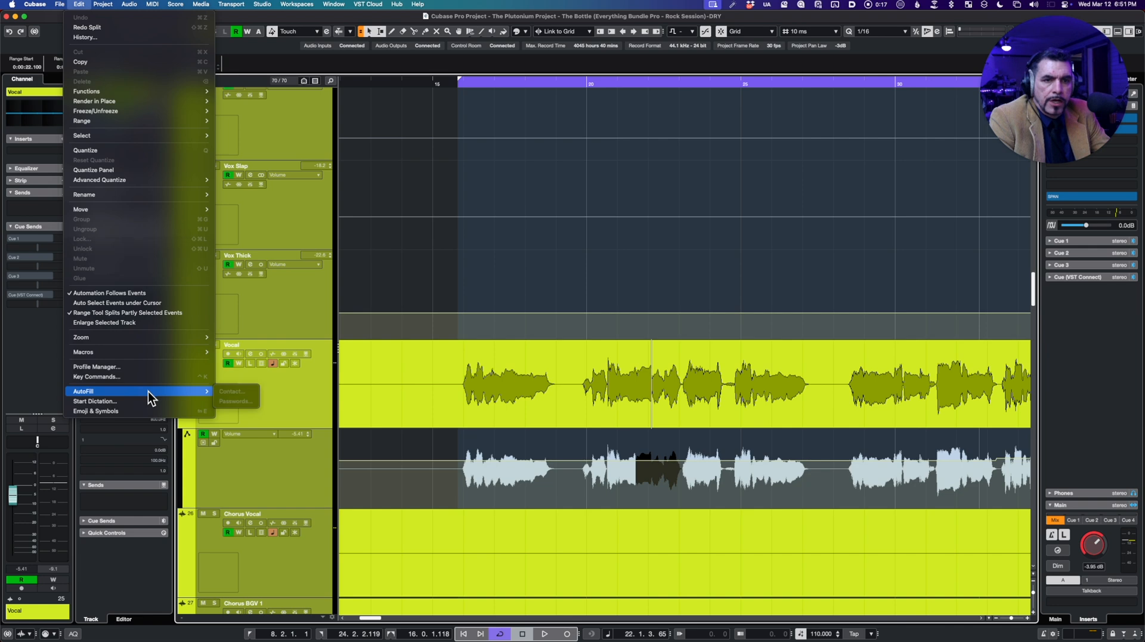
{"action": "left_click", "coordinate": [96, 375]}
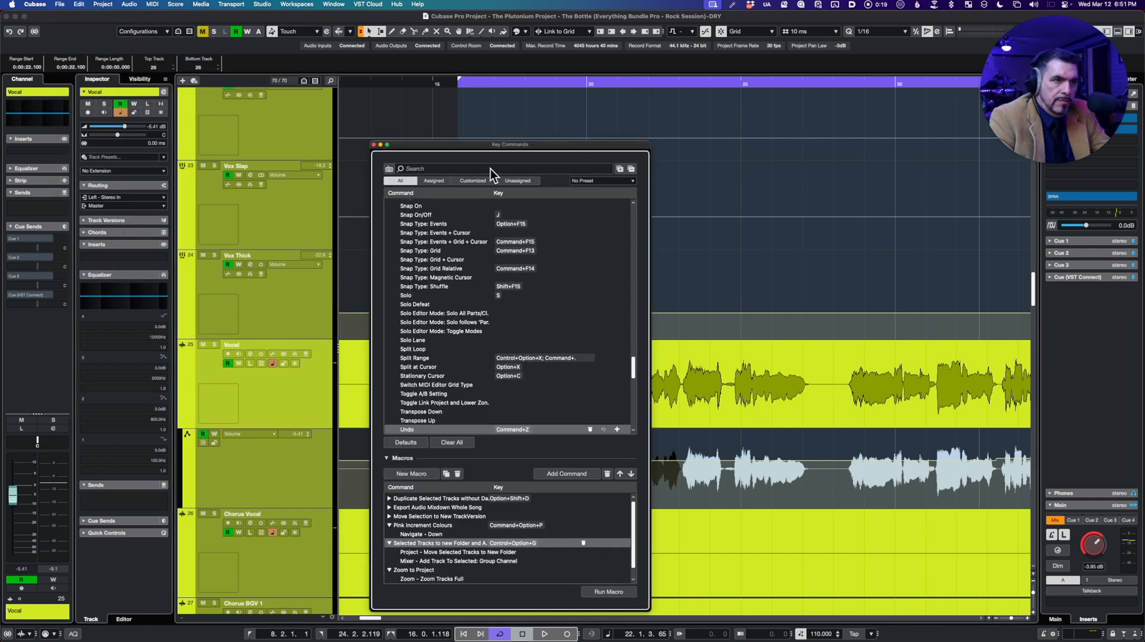
{"action": "type", "text": "tempo"}
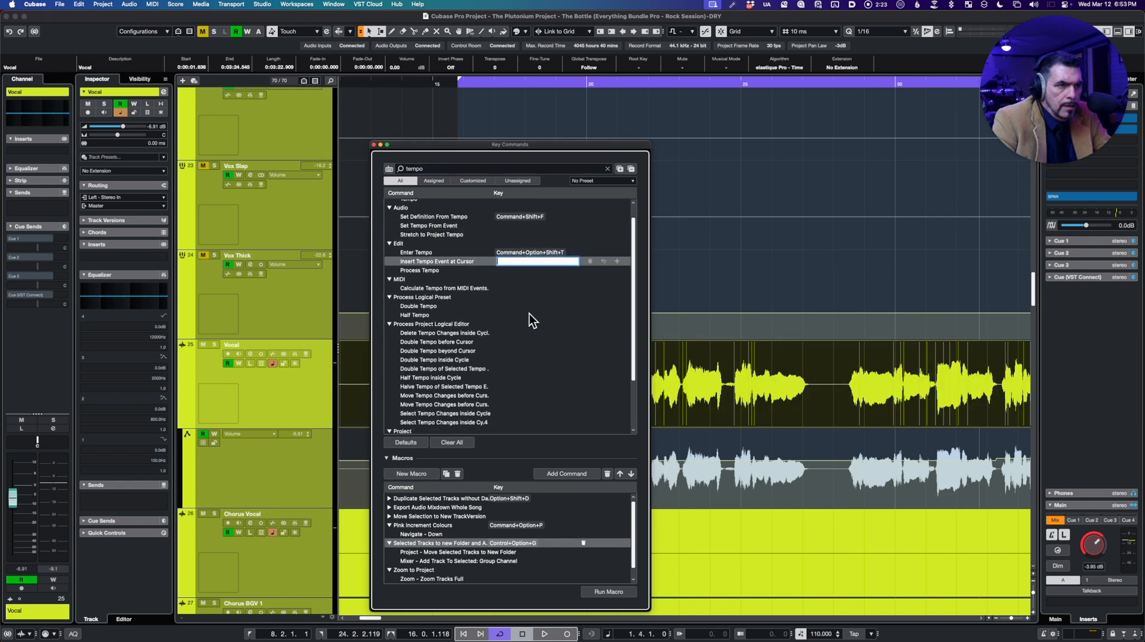
Step: Assign Shift+T to Enter Tempo and Cmd+Opt+Shift+T to Insert Tempo Event at Cursor, declining the Cut conflict
{"action": "left_click", "coordinate": [537, 252]}
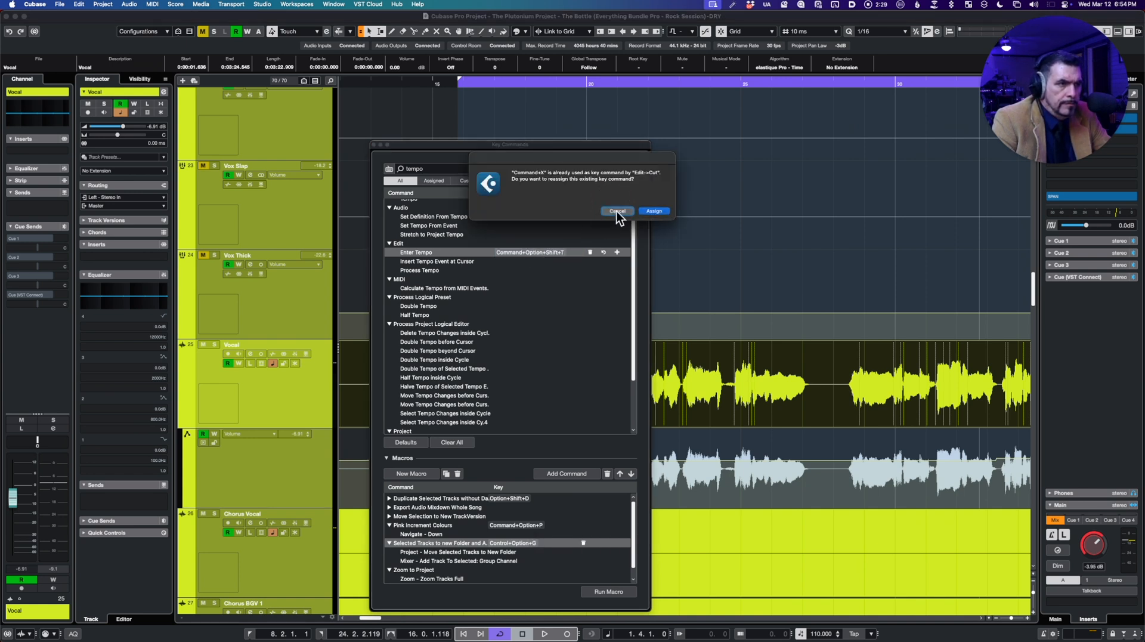
{"action": "left_click", "coordinate": [616, 211]}
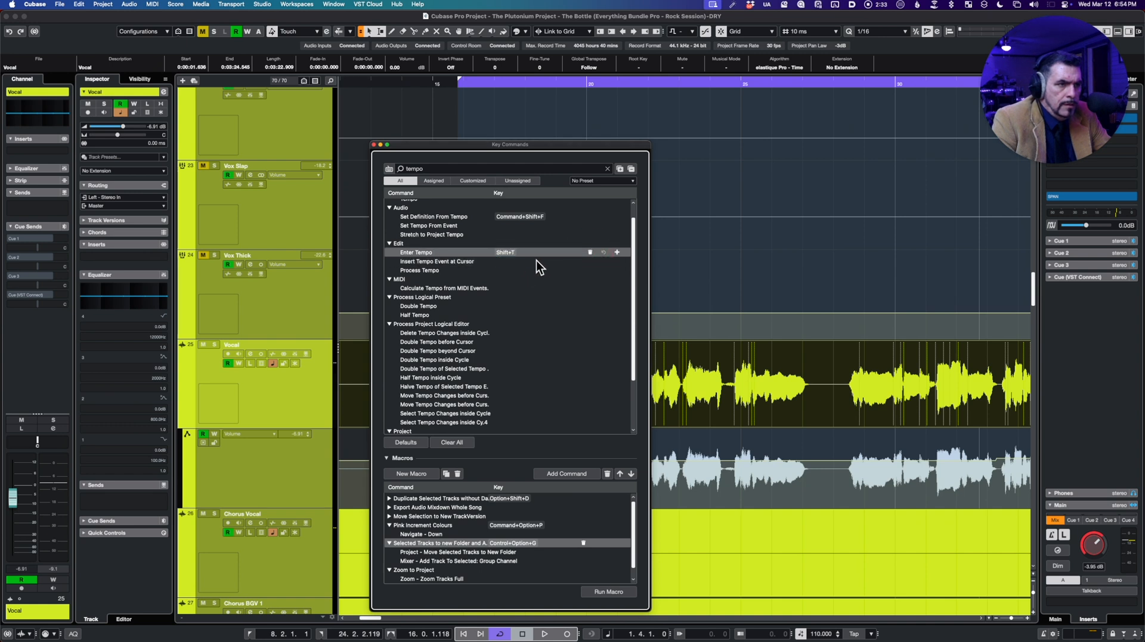
{"action": "left_click", "coordinate": [538, 262]}
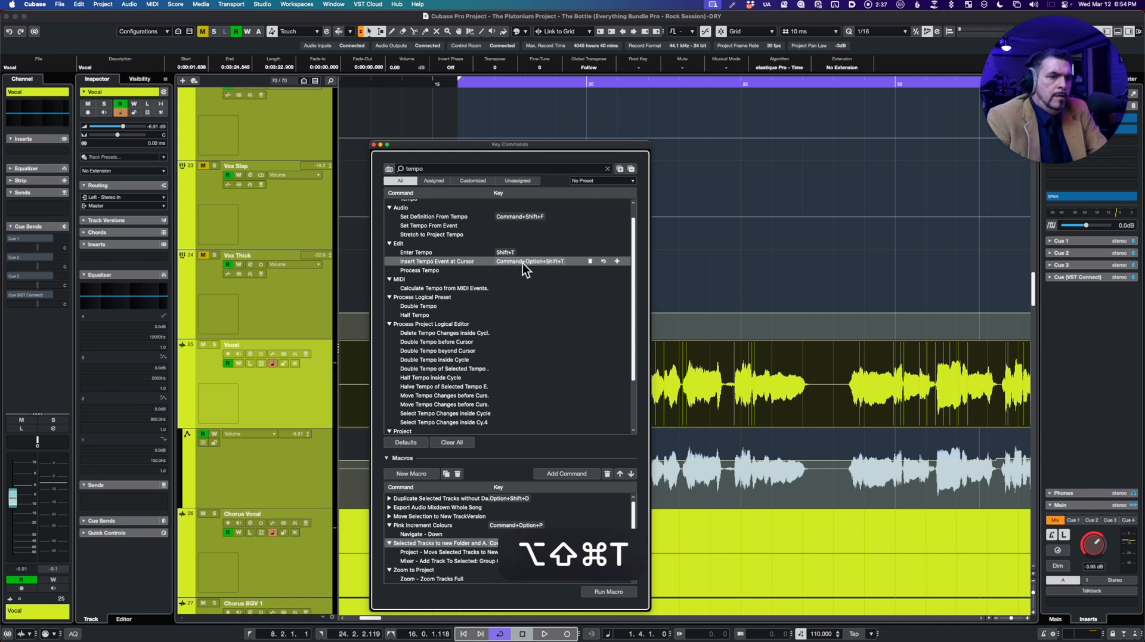
{"action": "left_click", "coordinate": [373, 144]}
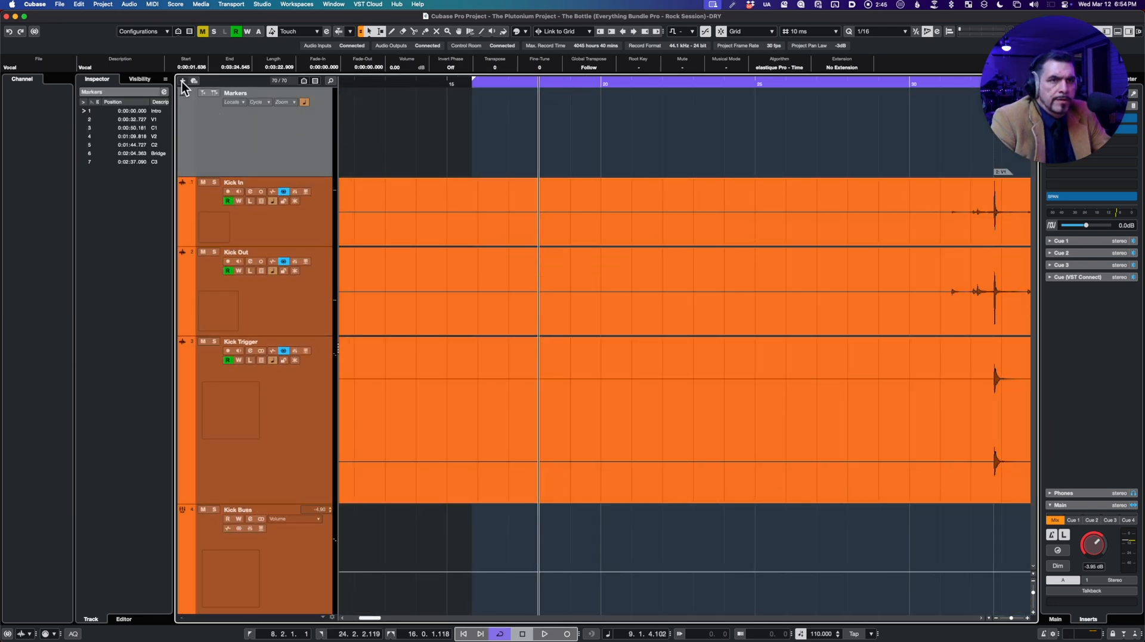
{"action": "left_click", "coordinate": [182, 80]}
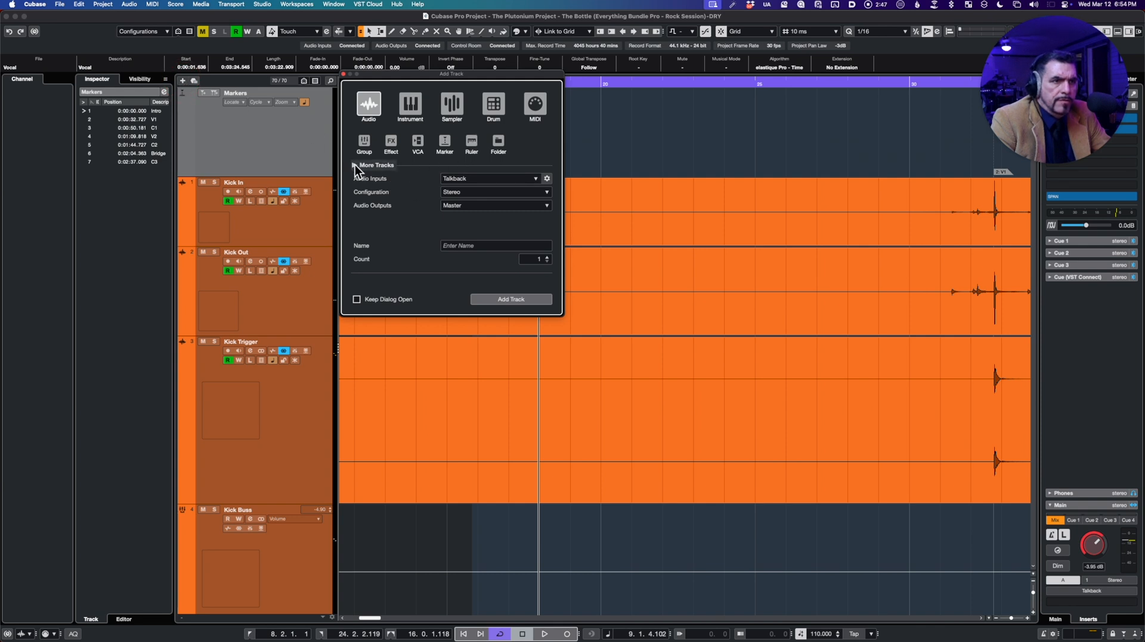
{"action": "left_click", "coordinate": [354, 164]}
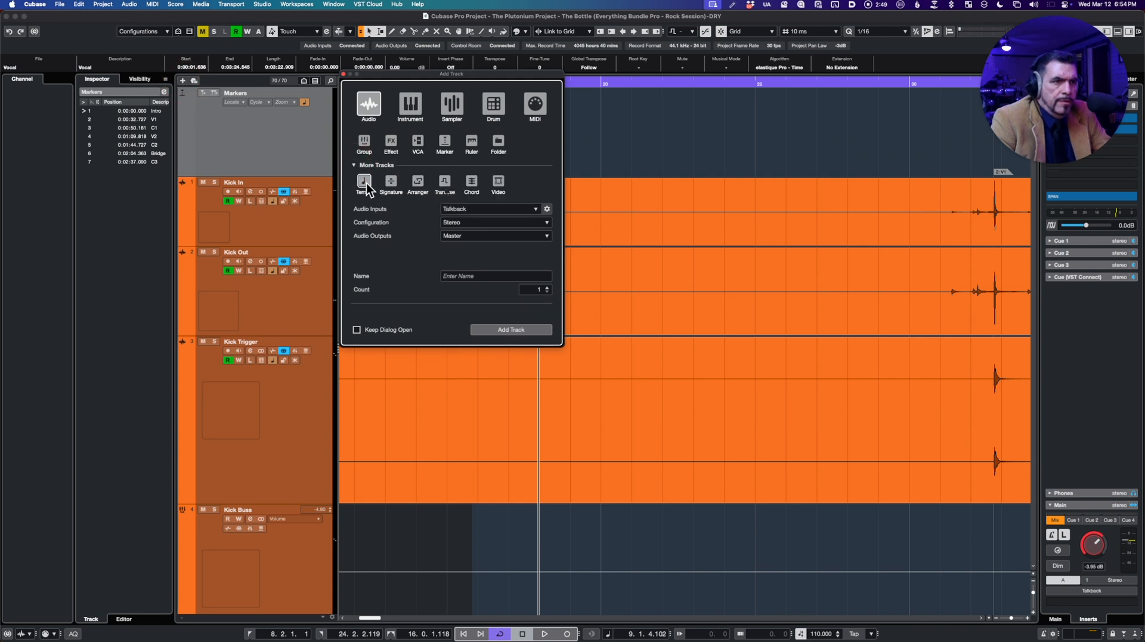
{"action": "left_click", "coordinate": [510, 330]}
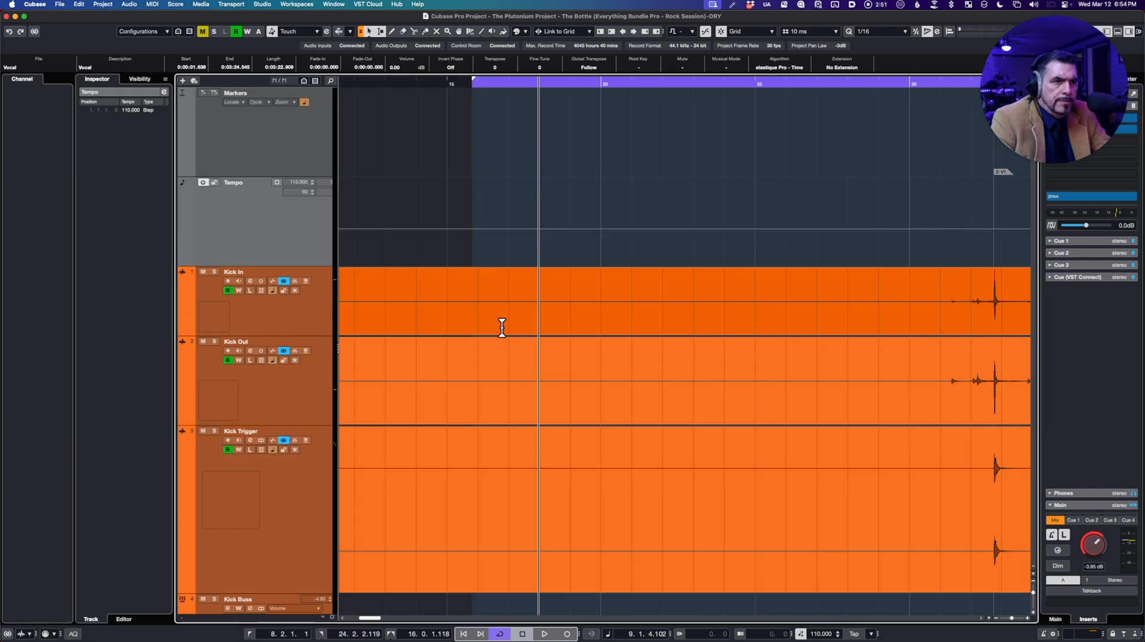
{"action": "key", "text": "cmd+shift+alt"}
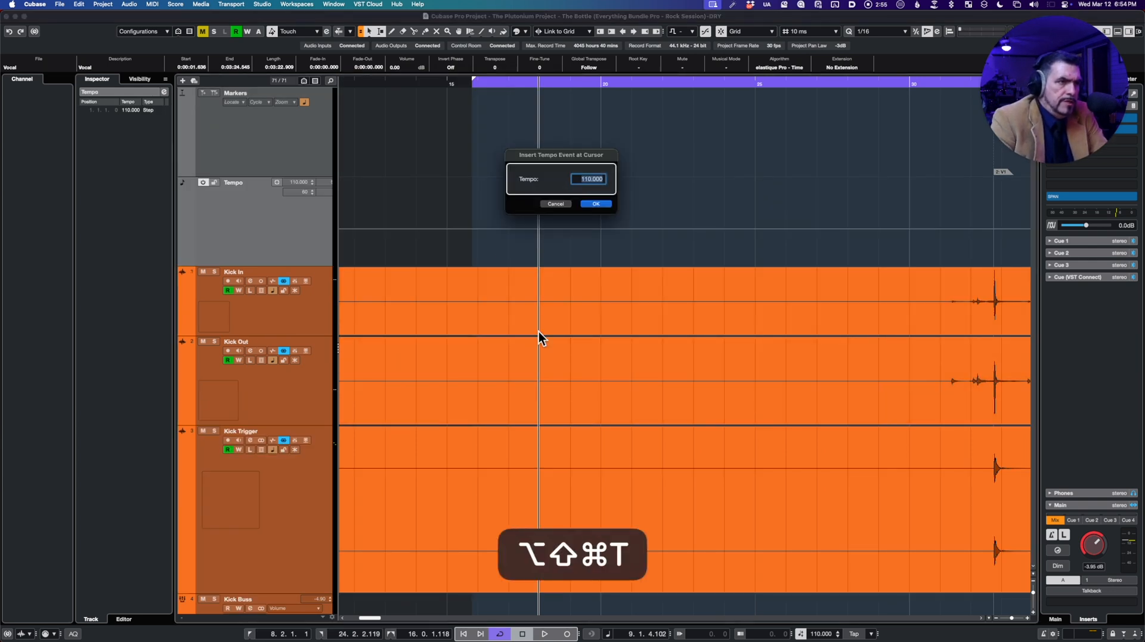
{"action": "type", "text": "12"}
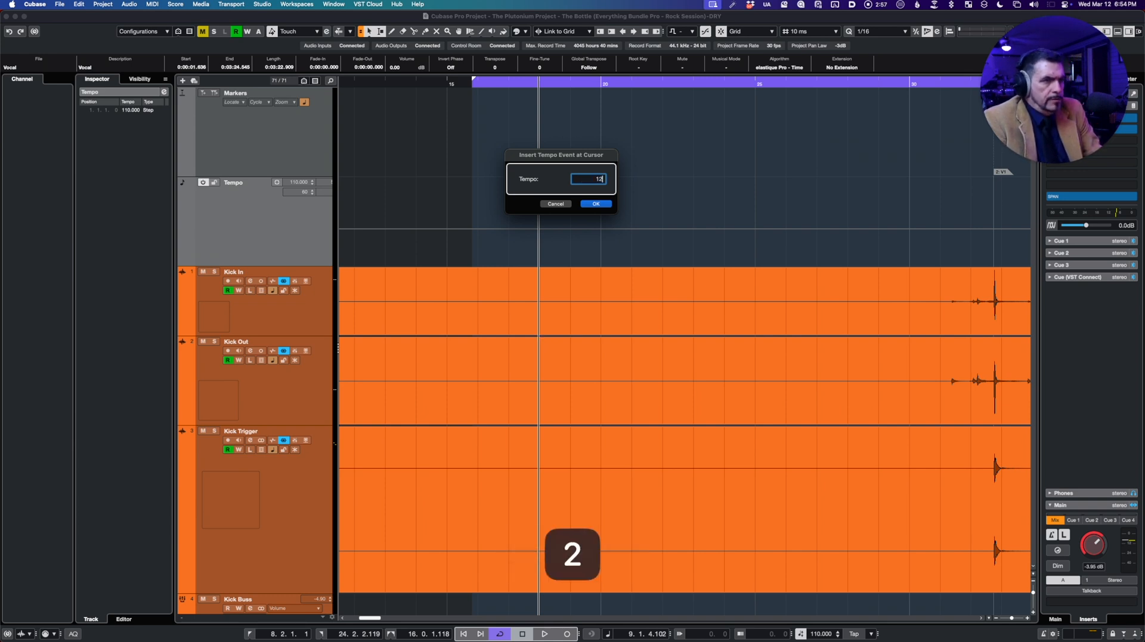
{"action": "left_click", "coordinate": [596, 204]}
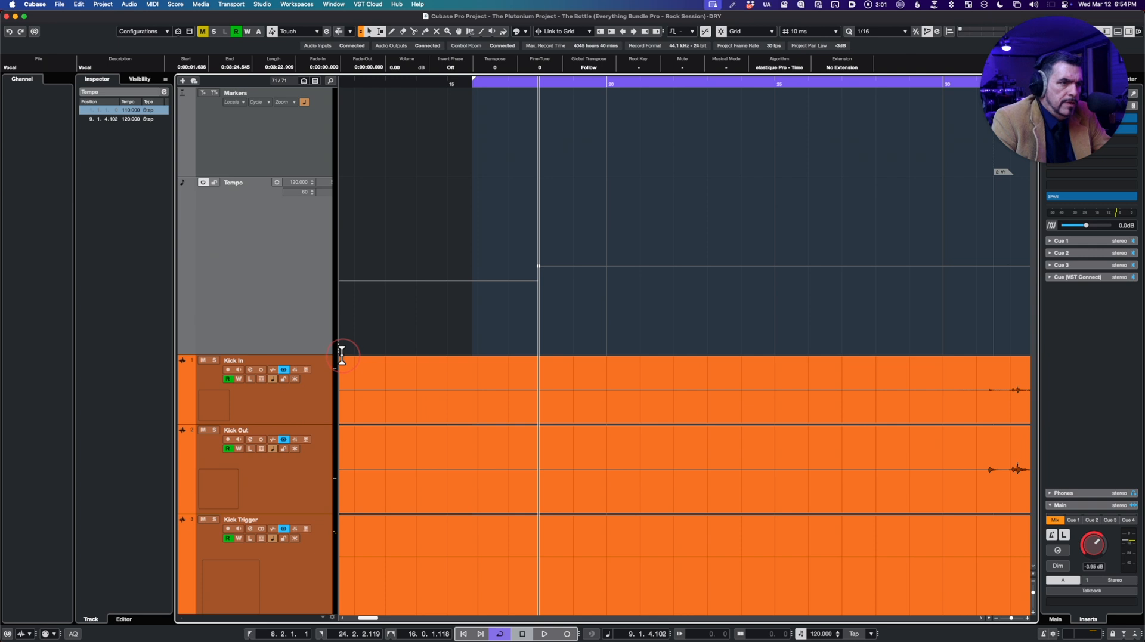
{"action": "key", "text": "cmd+z"}
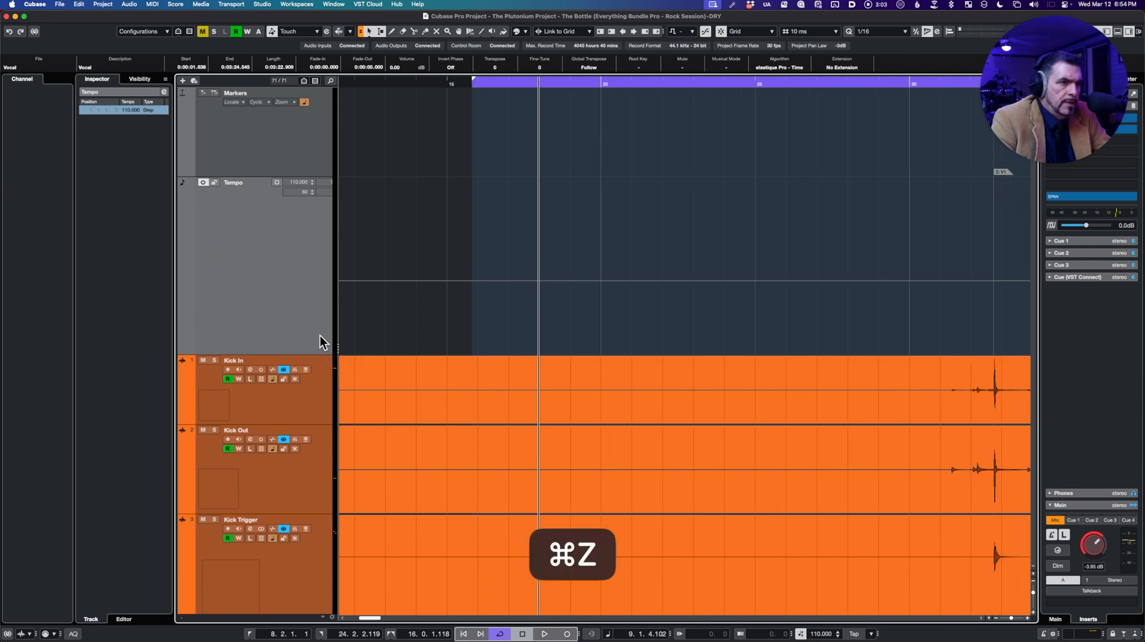
{"action": "key", "text": "g"}
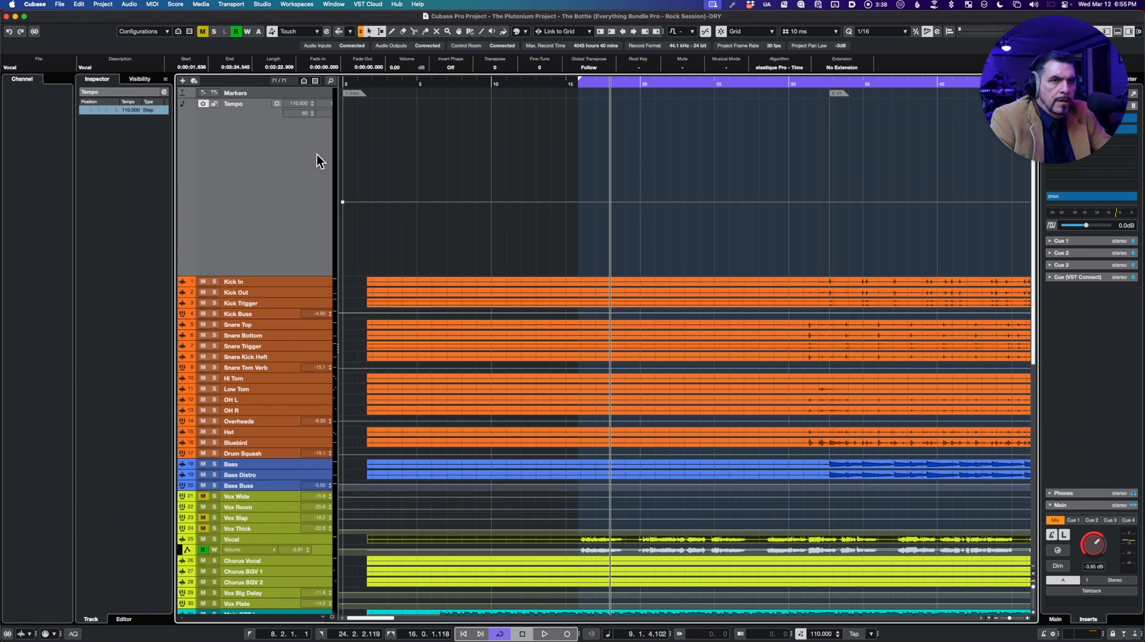
Step: Add a Signature track to the project and insert a 4/4 time signature event
{"action": "scroll", "scroll_direction": "down", "scroll_amount": 3}
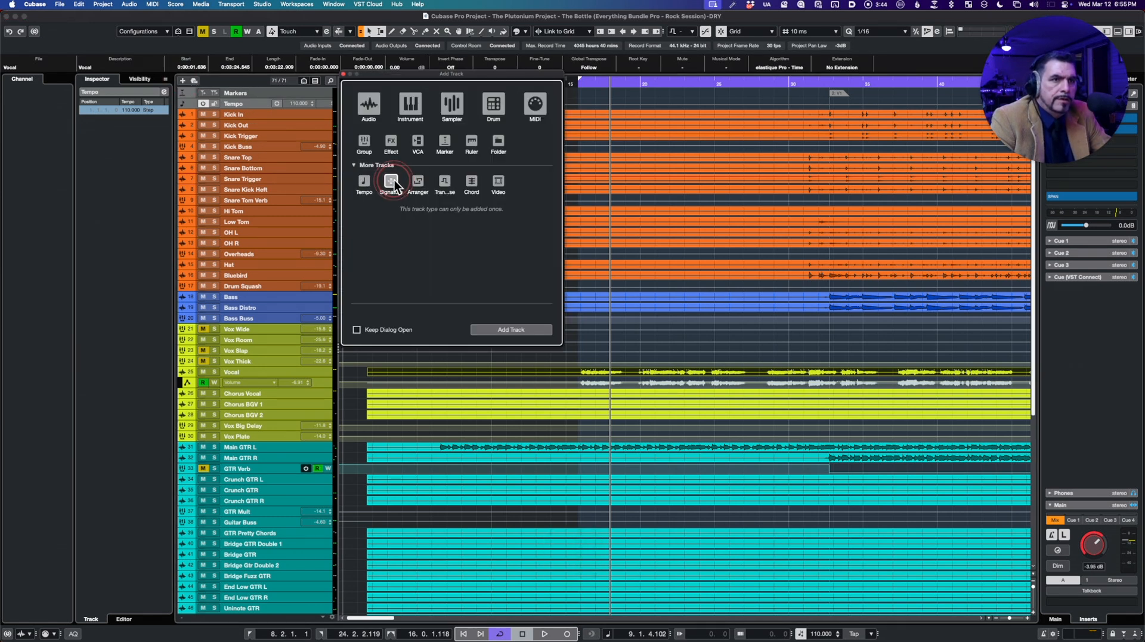
{"action": "left_click", "coordinate": [509, 330]}
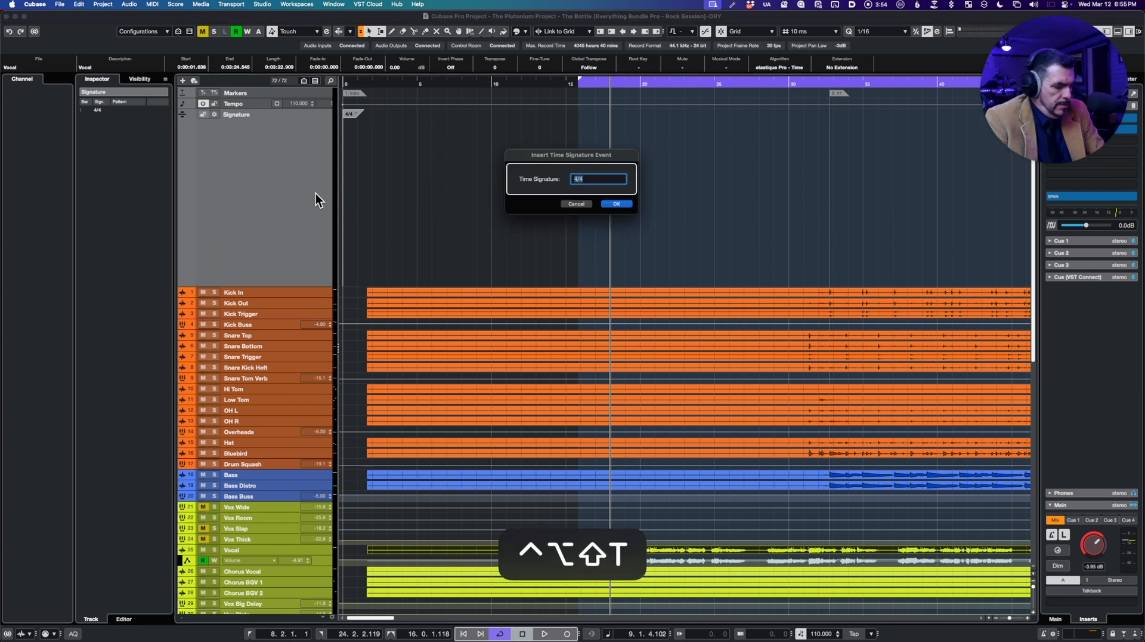
{"action": "key", "text": "Backspace"}
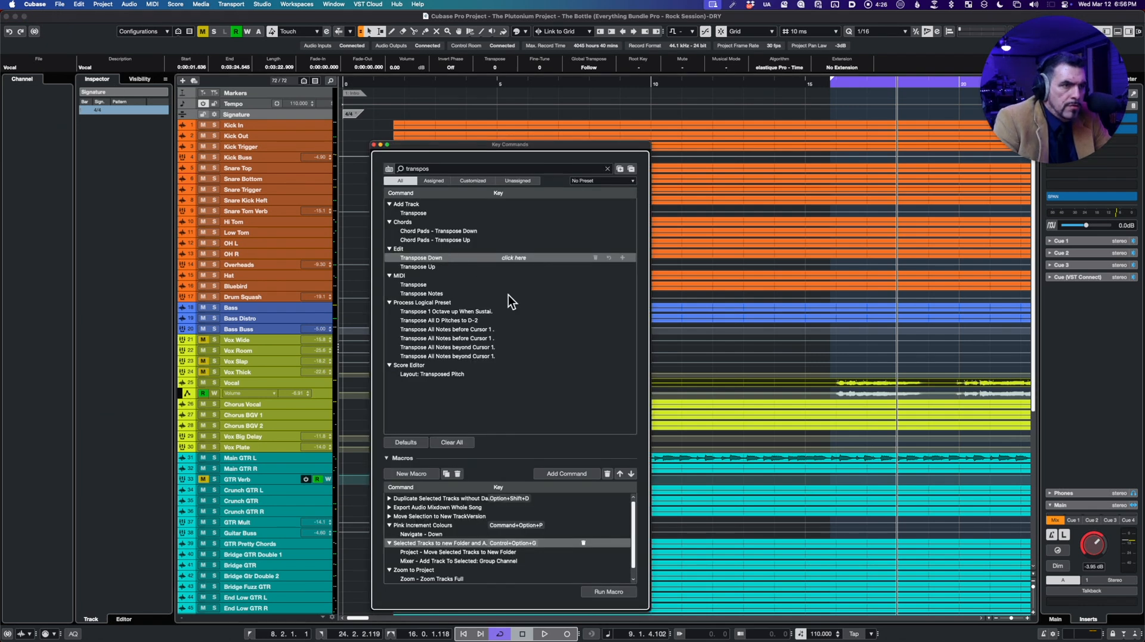
Step: Assign Control+Option+Down to Transpose Down and Control+Option+Up to Transpose Up, then close Key Commands
{"action": "left_click", "coordinate": [513, 257]}
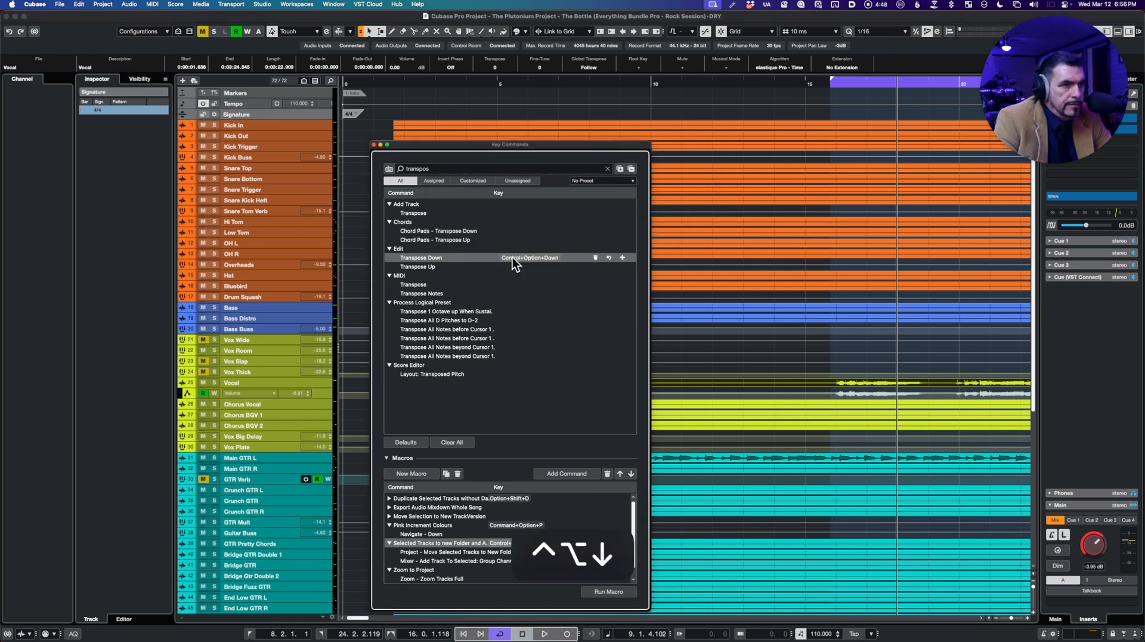
{"action": "left_click", "coordinate": [422, 266]}
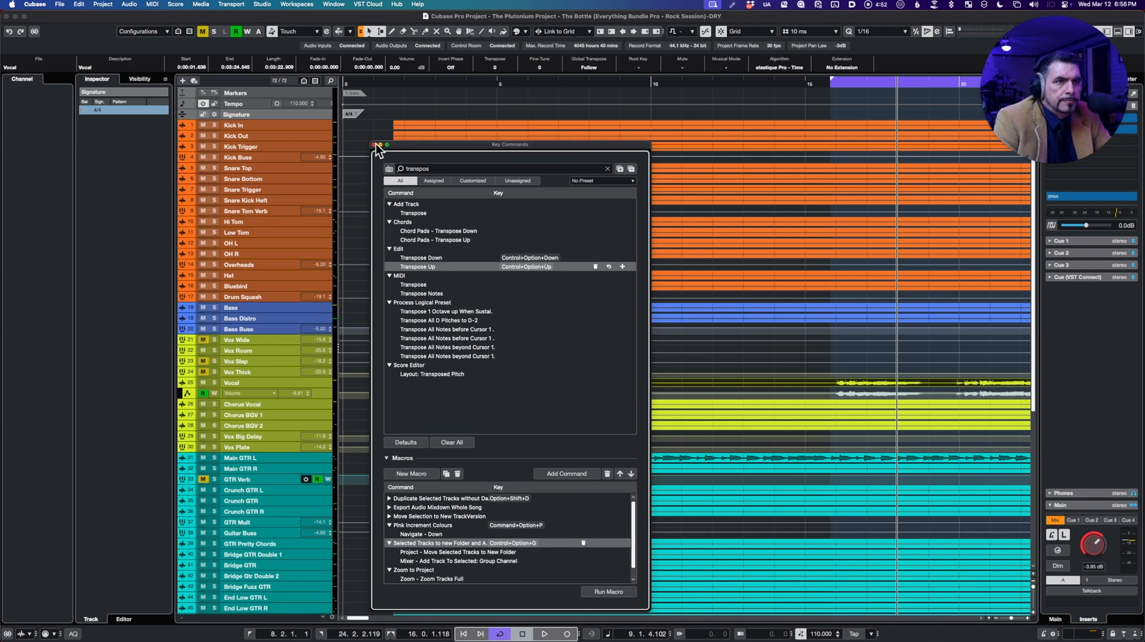
{"action": "left_click", "coordinate": [374, 145]}
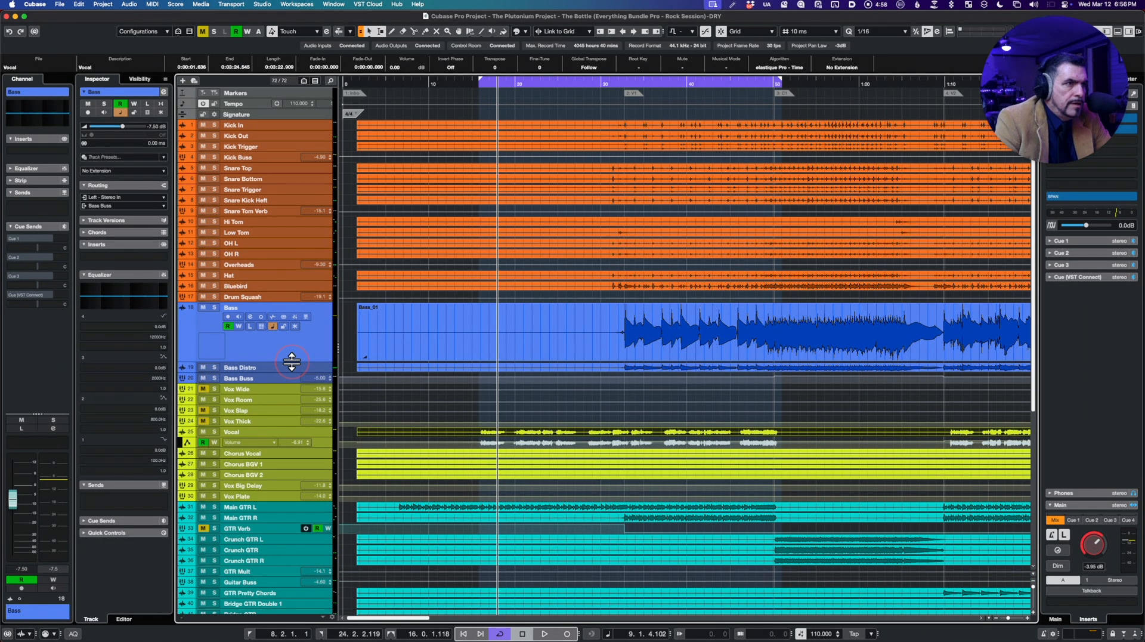
{"action": "mouse_move", "coordinate": [595, 80]}
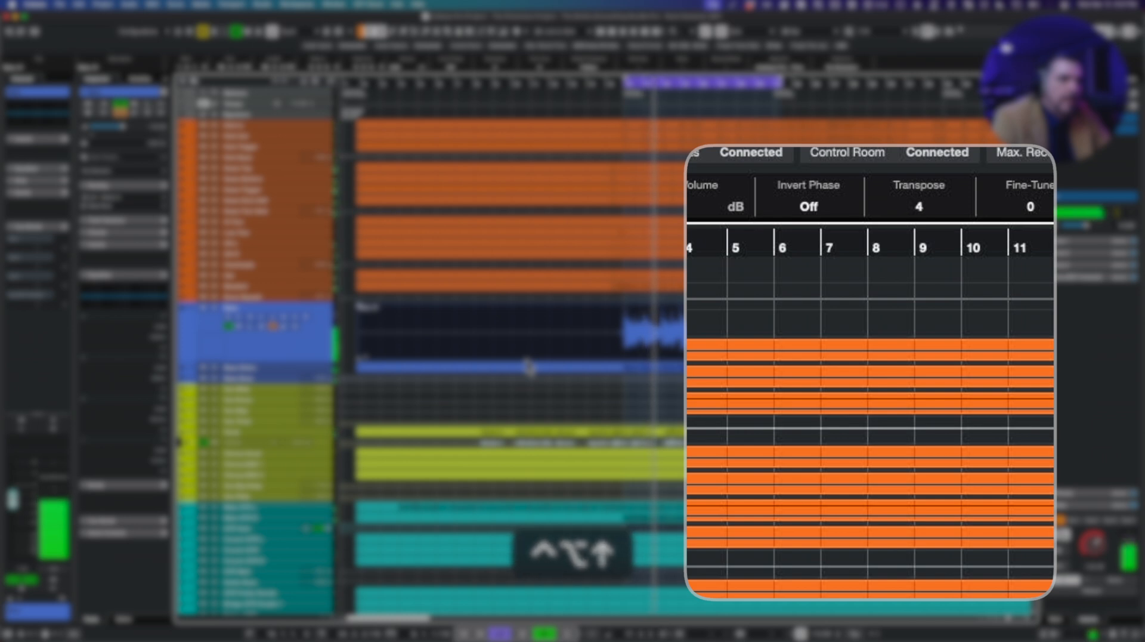
Step: Transpose the Bass_01 event up in semitone steps with the Control+Option+Up shortcut
{"action": "left_click", "coordinate": [919, 207]}
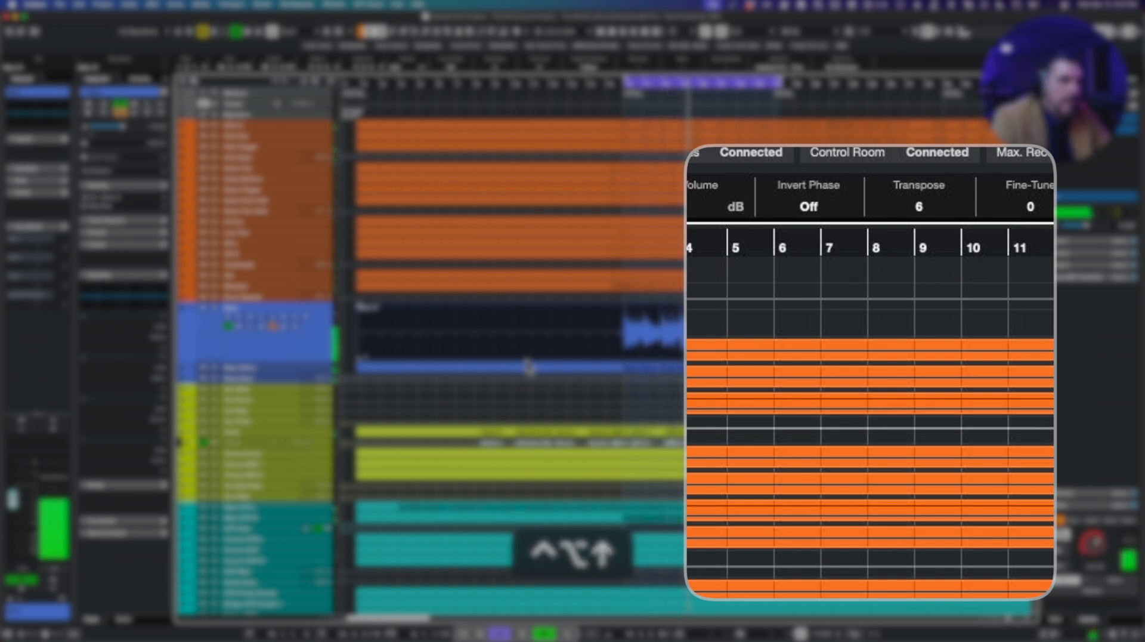
{"action": "left_click", "coordinate": [919, 207]}
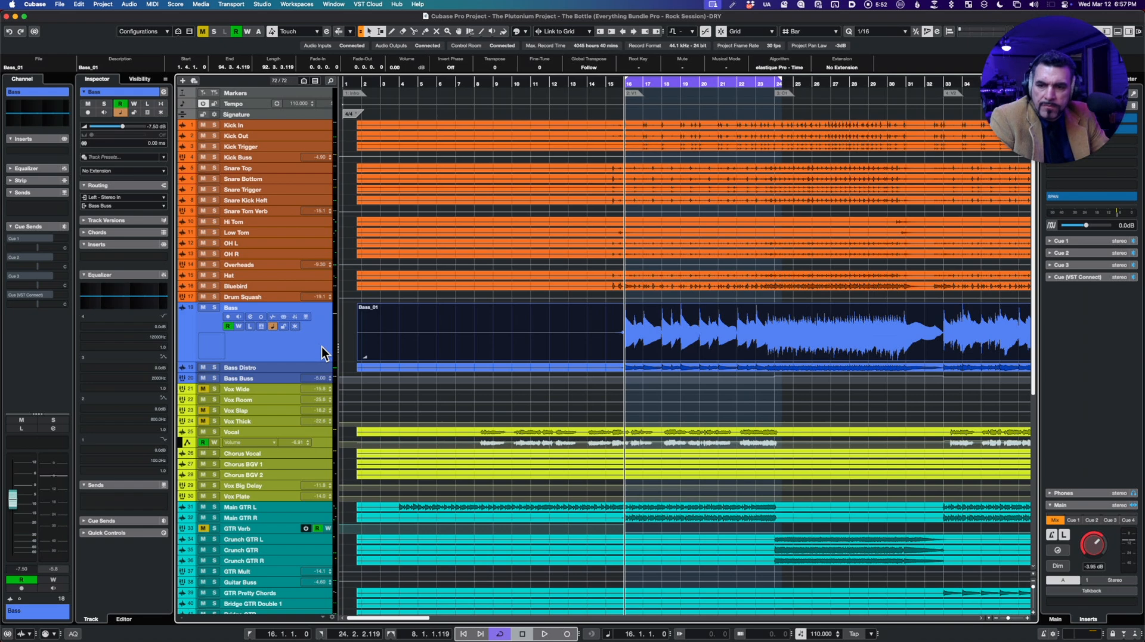
Step: Show the MixConsole in the lower zone with Fader unticked in Set up Window Layout
{"action": "scroll", "scroll_direction": "down", "scroll_amount": 3}
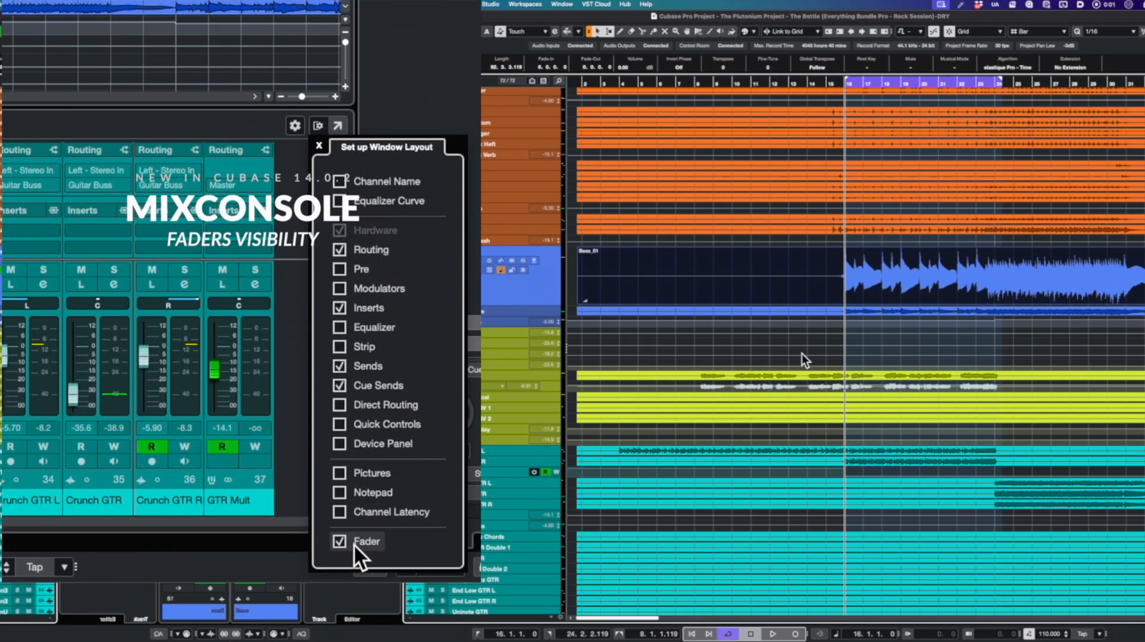
{"action": "left_click", "coordinate": [339, 542]}
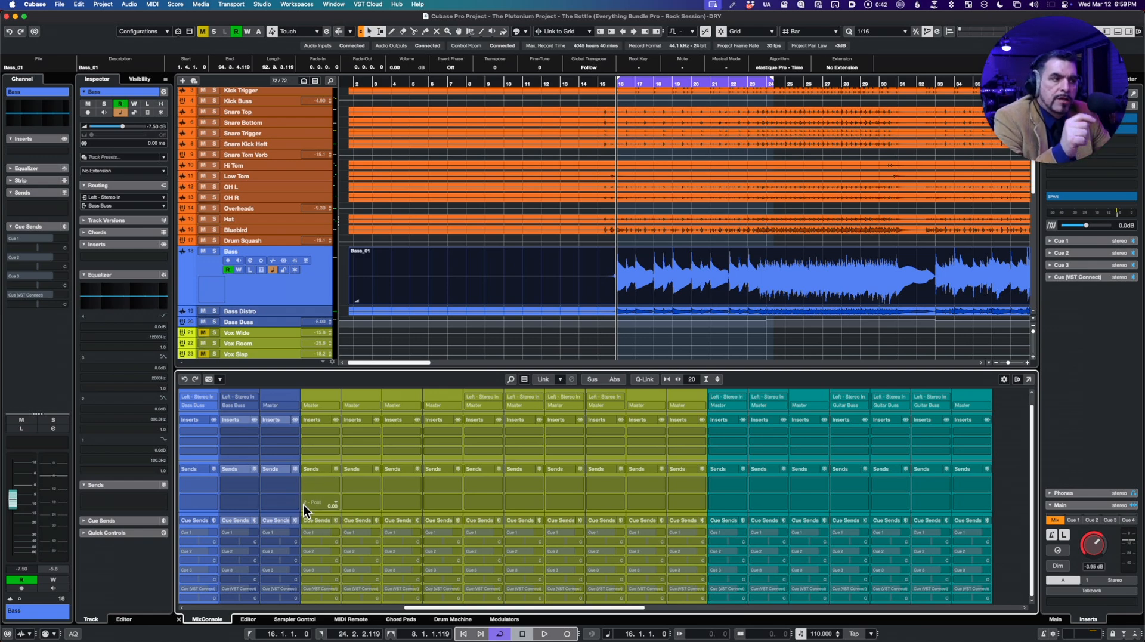
{"action": "left_click", "coordinate": [1003, 380]}
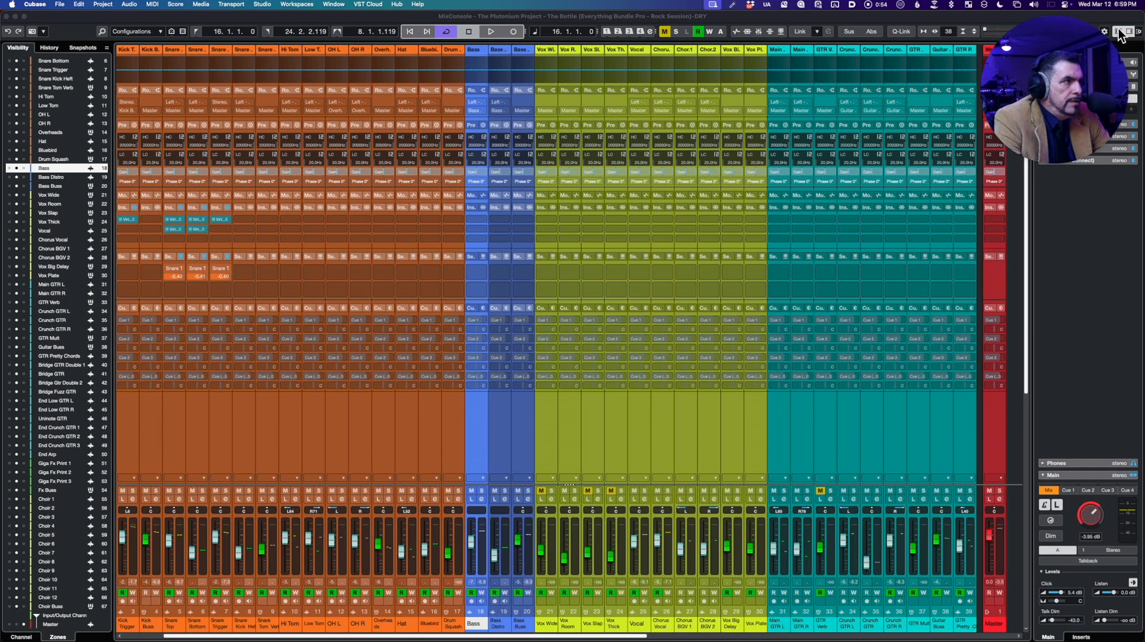
{"action": "left_click", "coordinate": [1120, 31]}
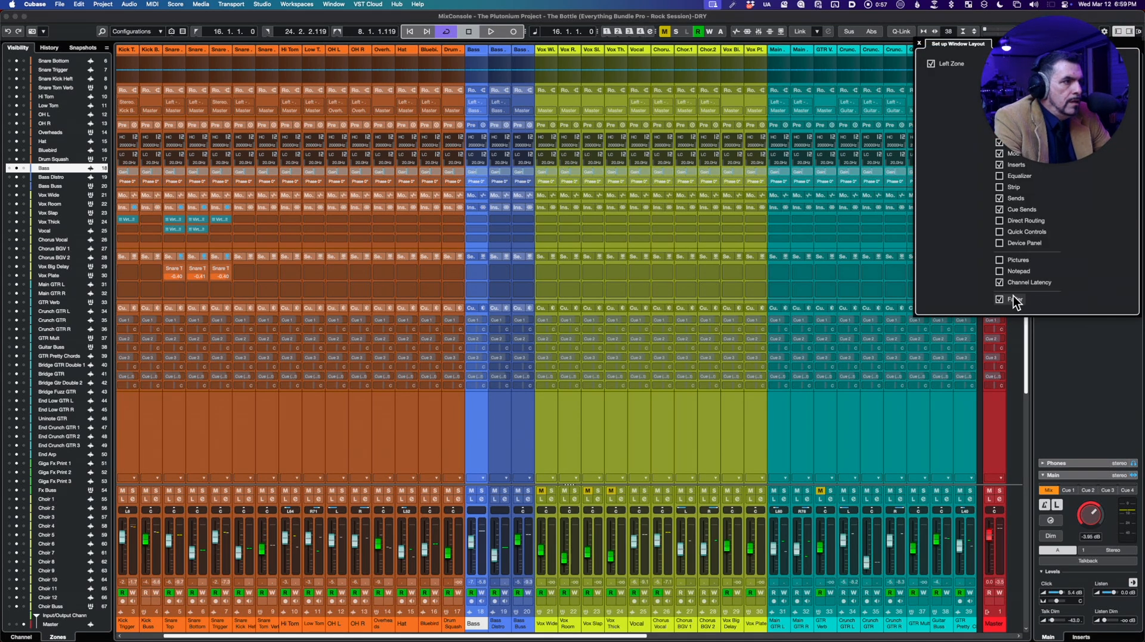
{"action": "left_click", "coordinate": [1001, 298]}
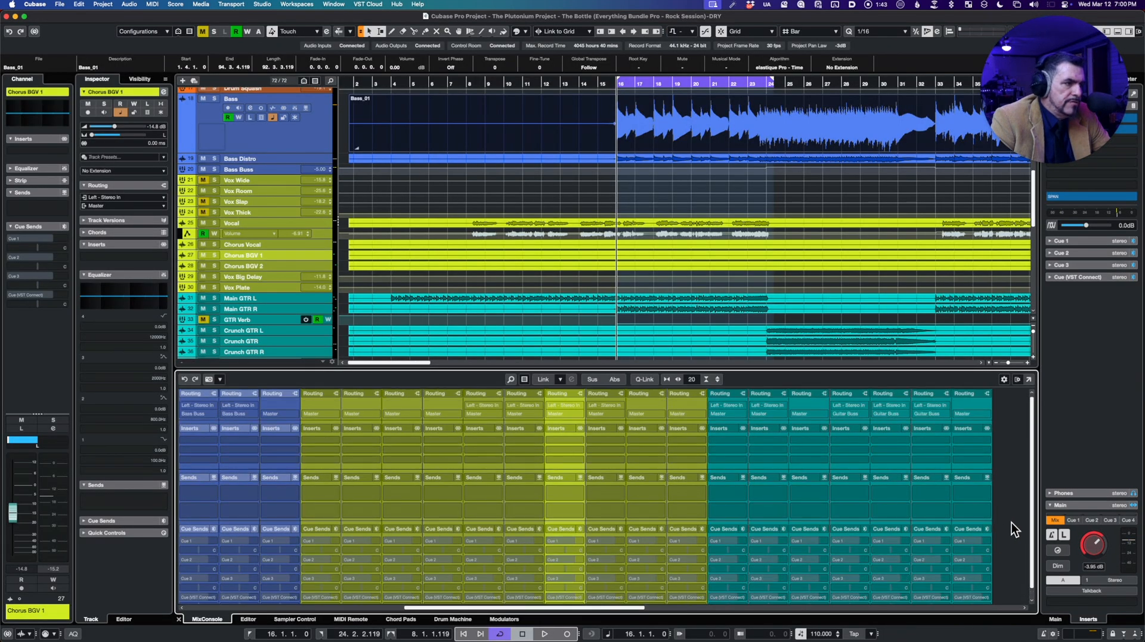
{"action": "left_click", "coordinate": [1005, 380]}
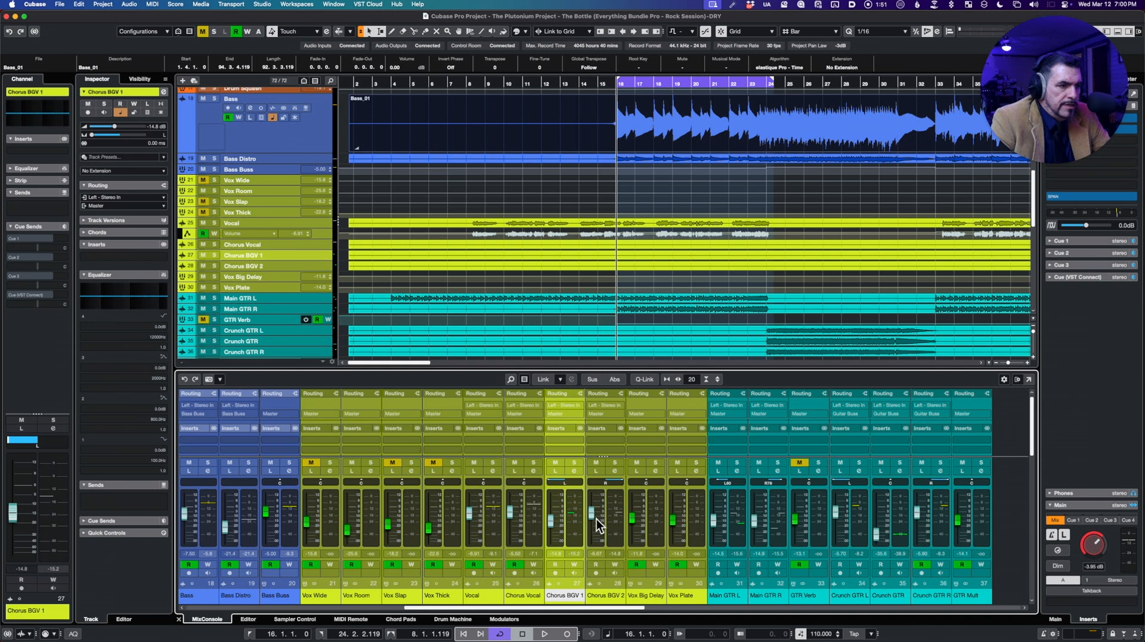
{"action": "key", "text": "shift+cmd+z"}
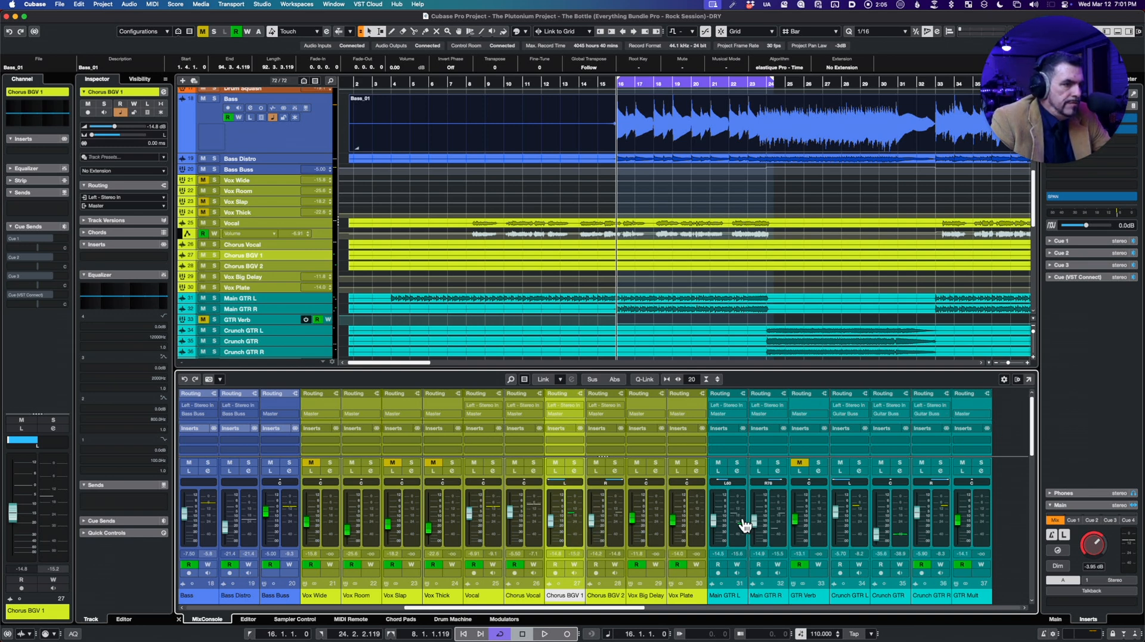
{"action": "left_click", "coordinate": [1005, 380]}
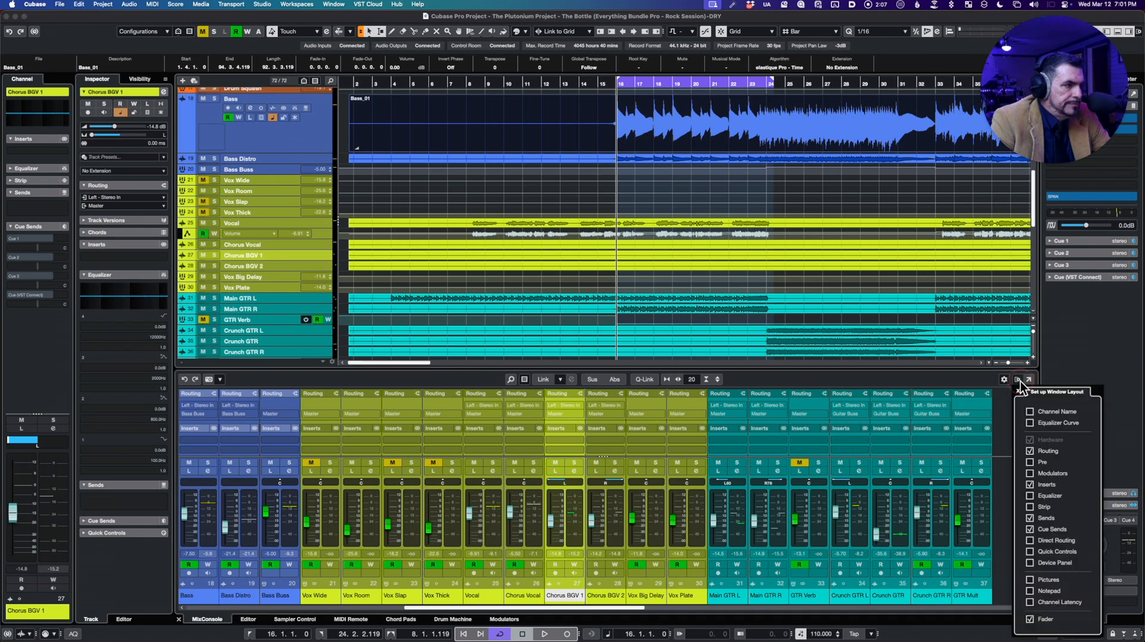
{"action": "left_click", "coordinate": [1031, 618]}
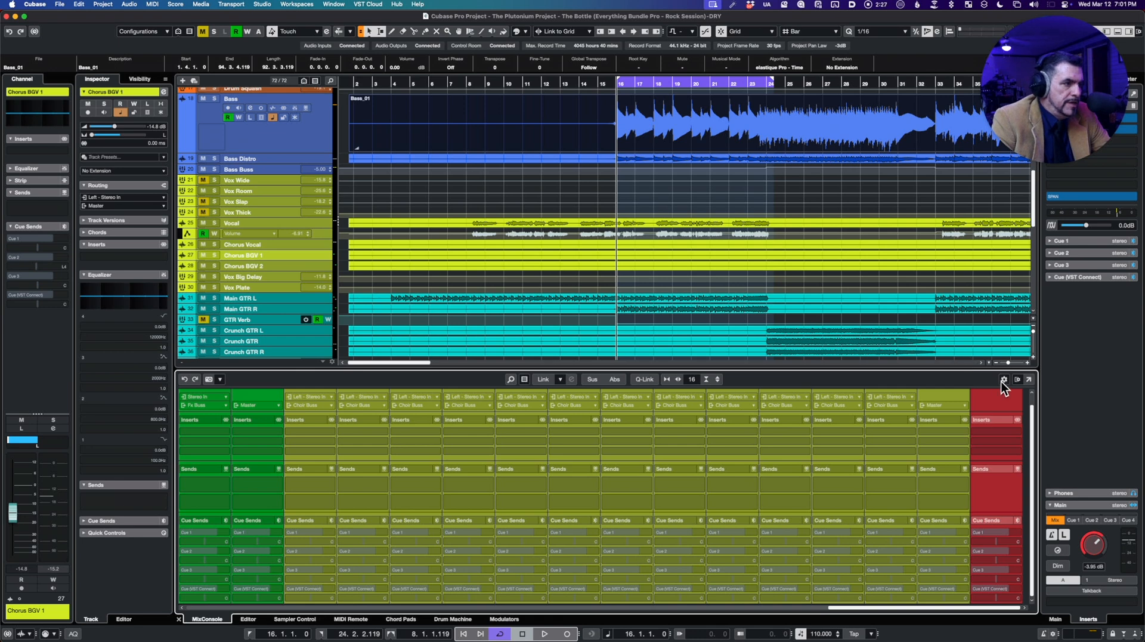
{"action": "mouse_move", "coordinate": [888, 387]}
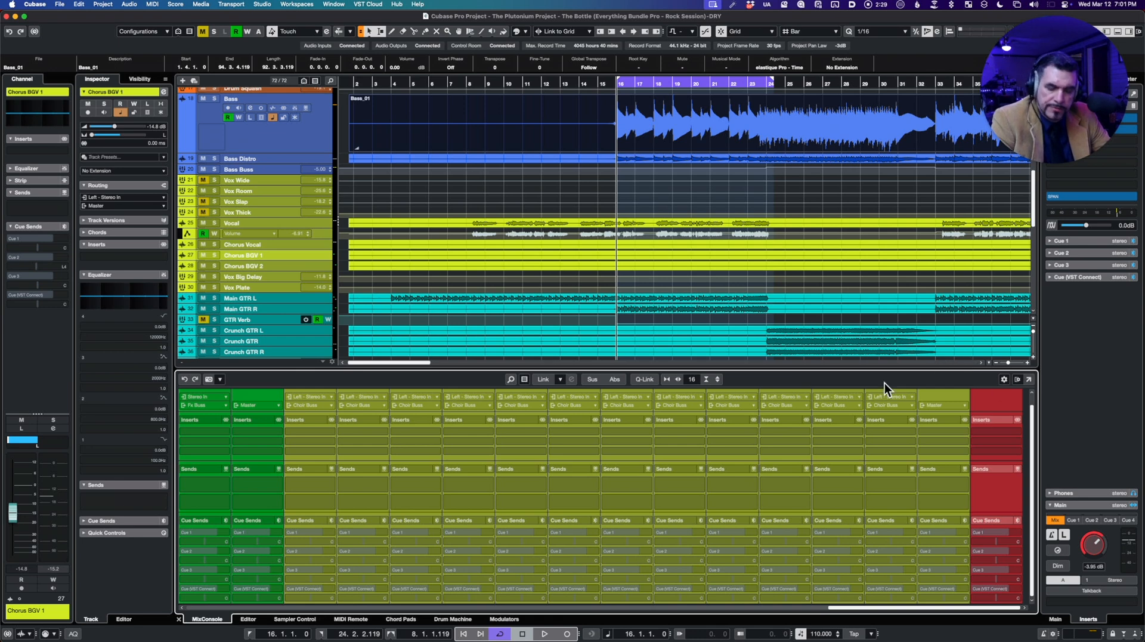